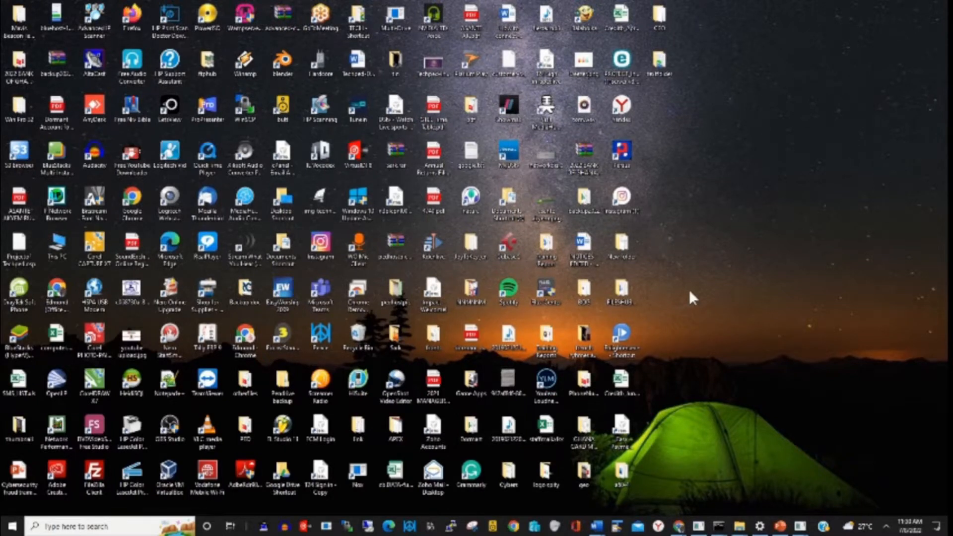
{"action": "mouse_move", "coordinate": [539, 498]}
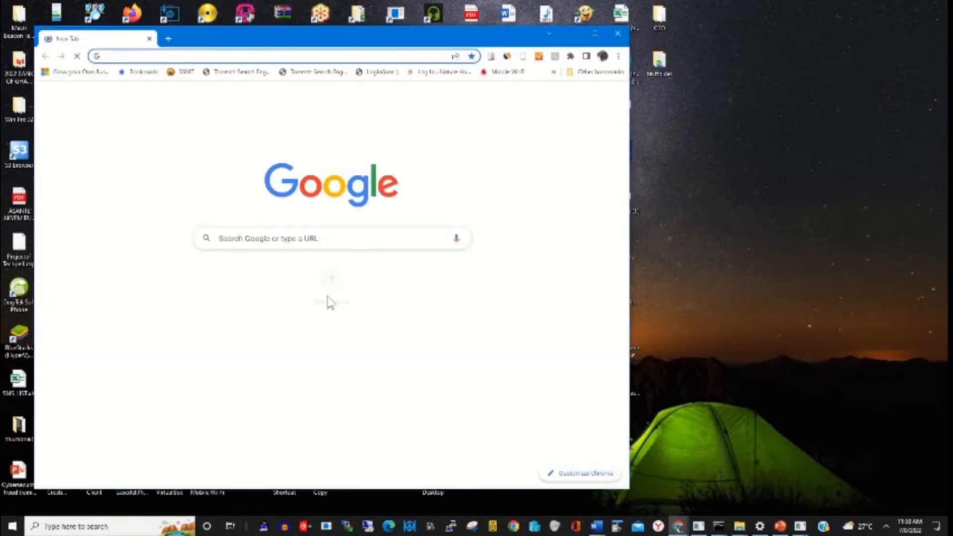
Enter yahoo.com in Chrome's address bar to load the Yahoo home page
{"action": "left_click", "coordinate": [273, 56]}
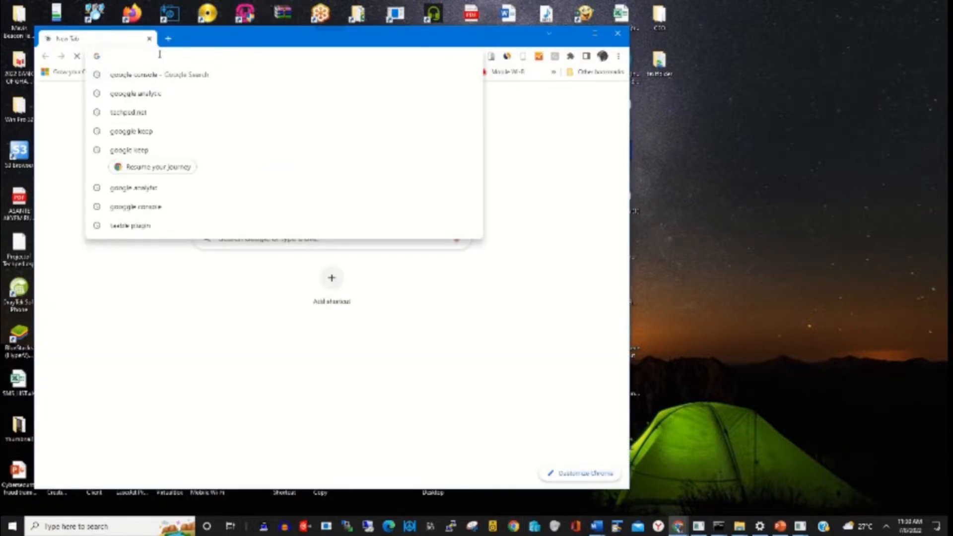
{"action": "type", "text": "yahoo.com"}
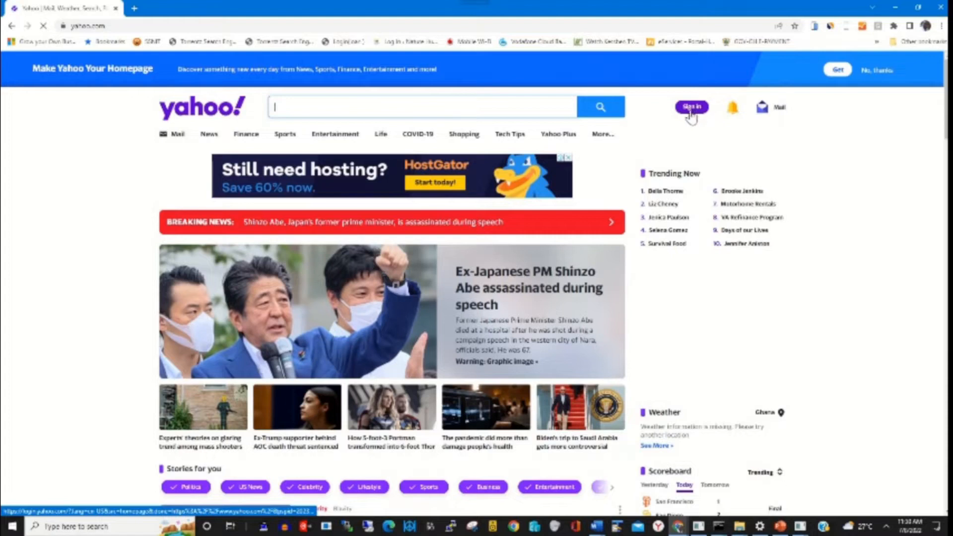
Open the Yahoo sign-in page and submit the account username
{"action": "left_click", "coordinate": [691, 107]}
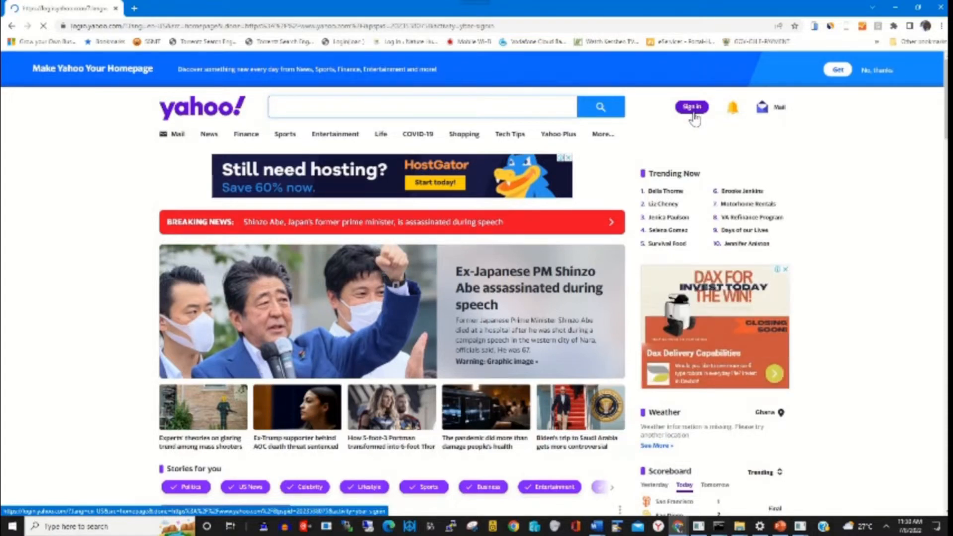
{"action": "left_click", "coordinate": [689, 108]}
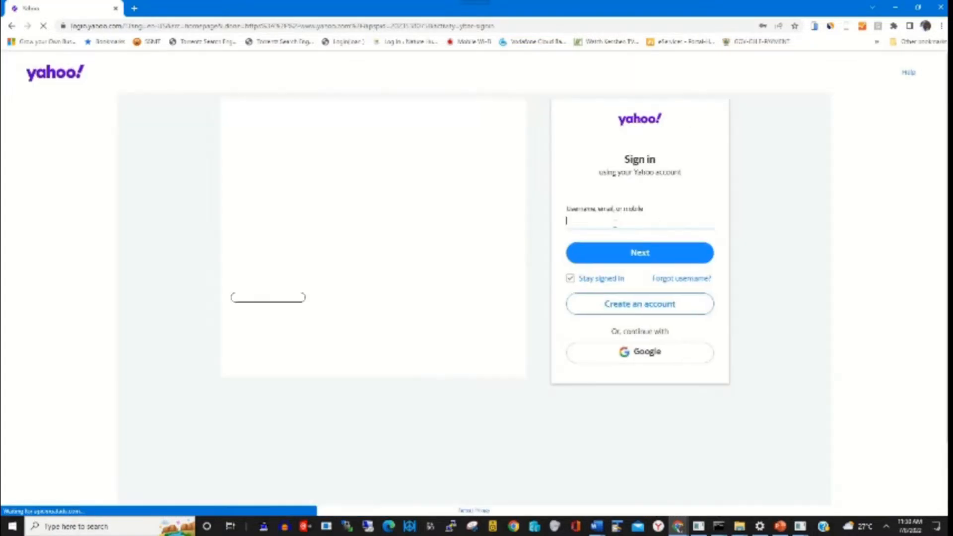
{"action": "left_click", "coordinate": [639, 220]}
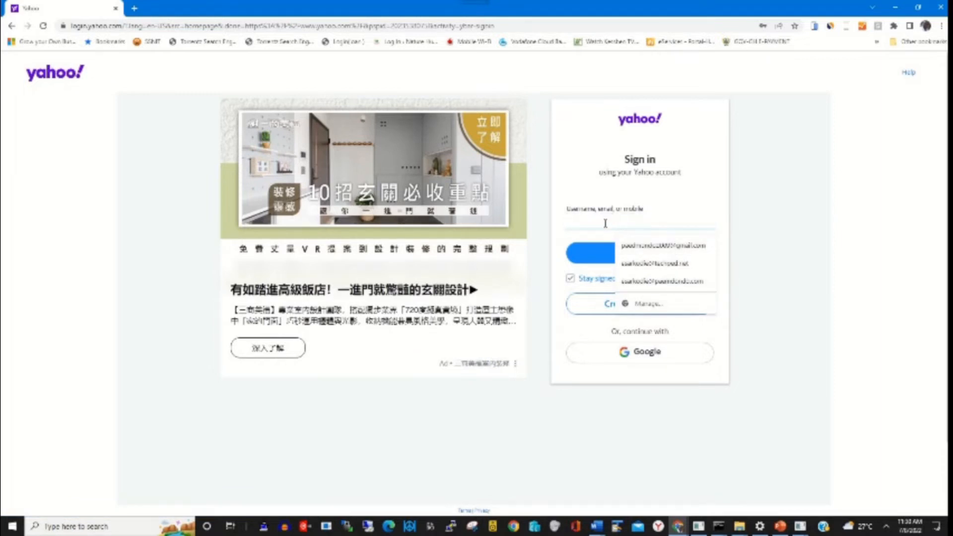
{"action": "type", "text": "d"}
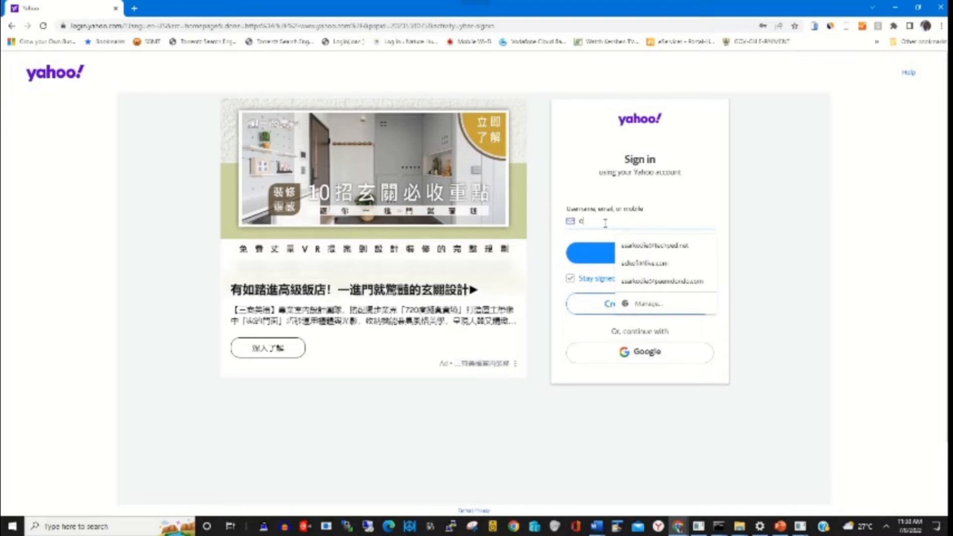
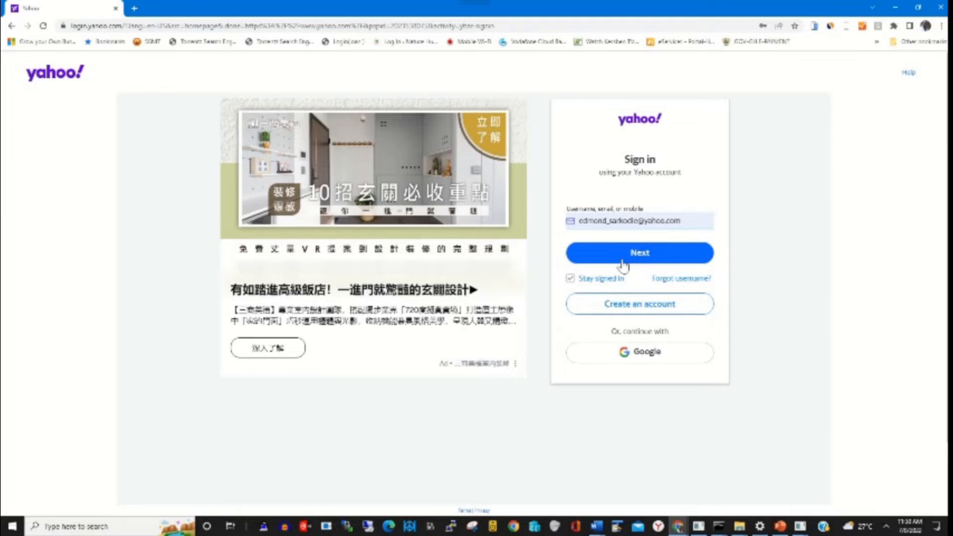
{"action": "mouse_move", "coordinate": [575, 254]}
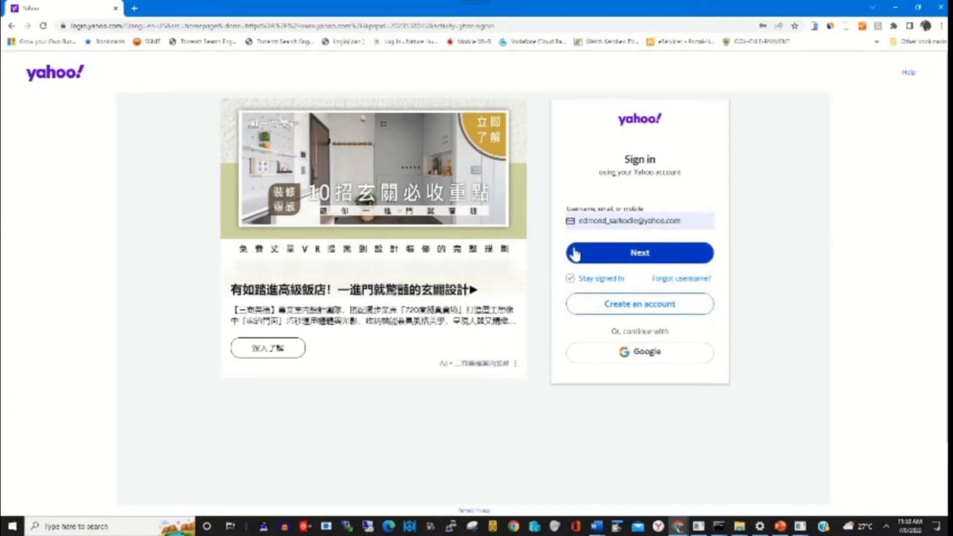
{"action": "left_click", "coordinate": [638, 253]}
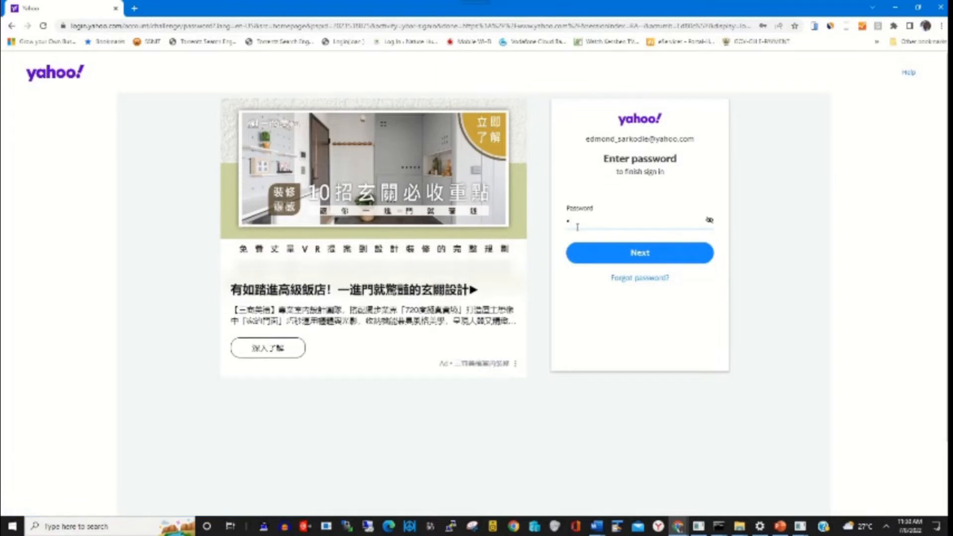
Enter the account password and submit the sign-in
{"action": "type", "text": "password"}
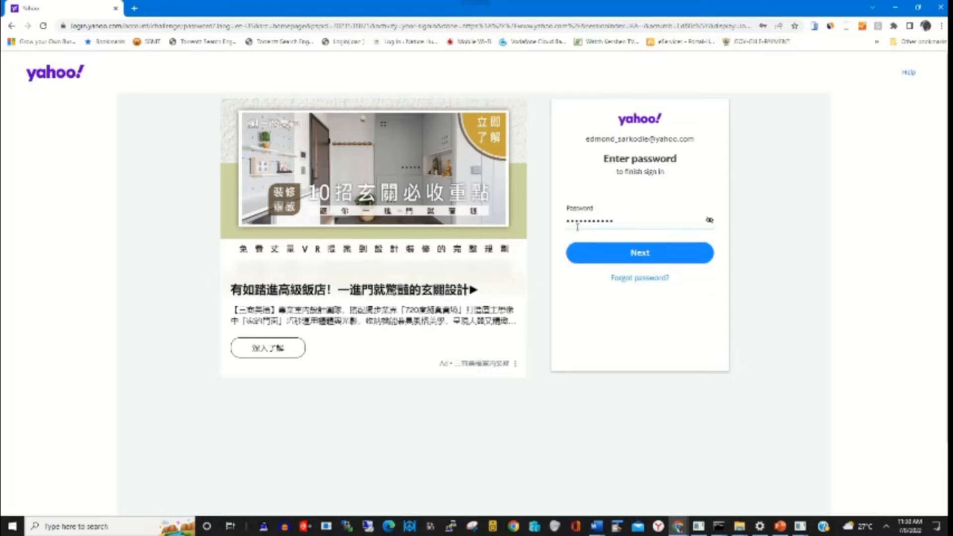
{"action": "left_click", "coordinate": [639, 253]}
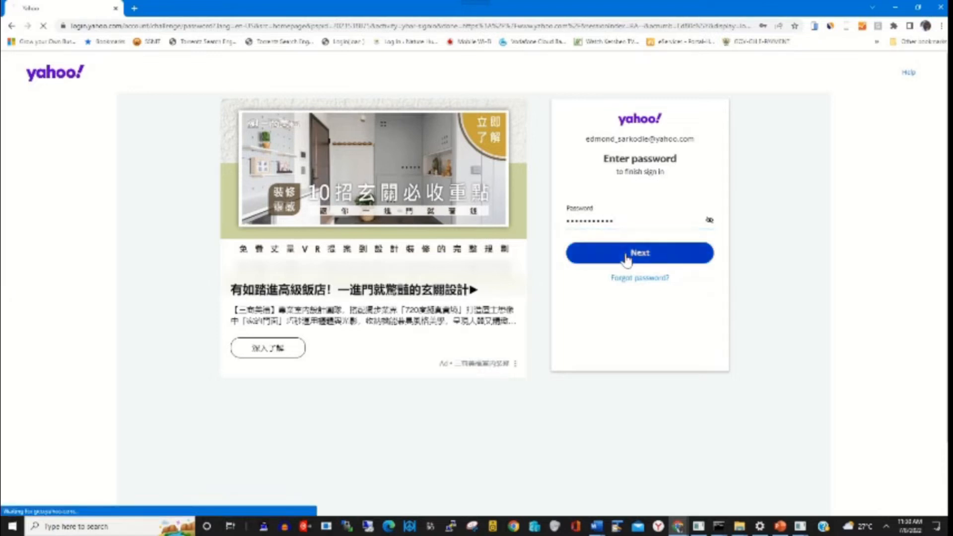
{"action": "left_click", "coordinate": [639, 253]}
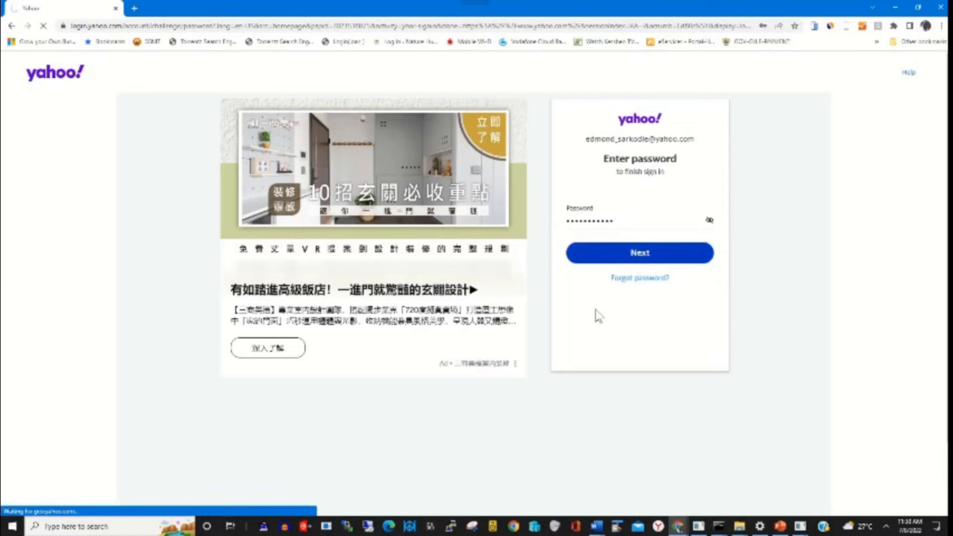
{"action": "left_click", "coordinate": [638, 253]}
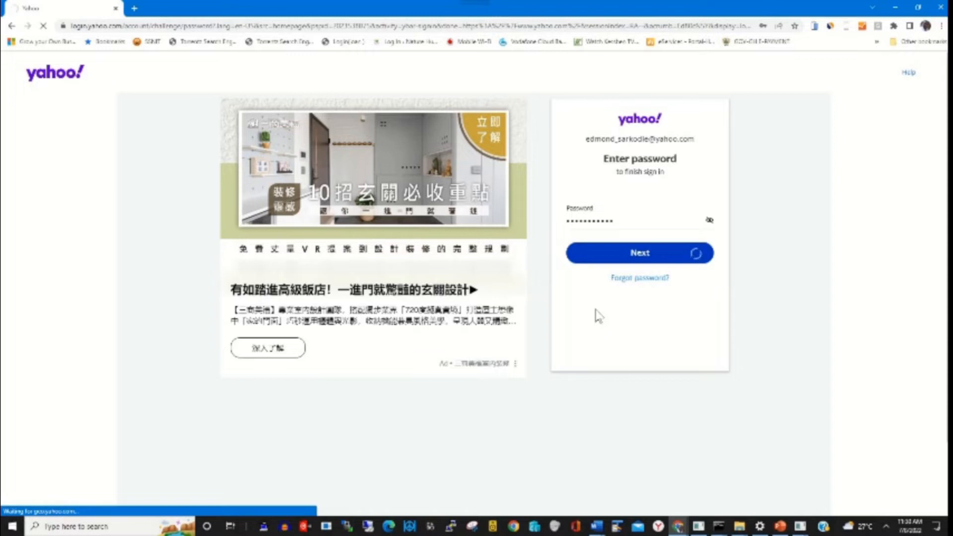
Dismiss the 'Try the new Calendar' popup and open the profile account menu
{"action": "left_click", "coordinate": [639, 253]}
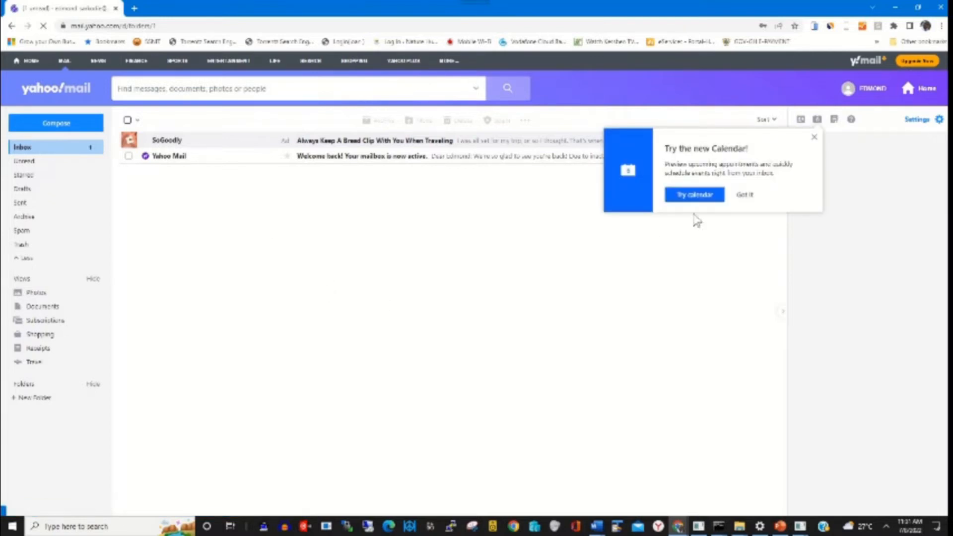
{"action": "left_click", "coordinate": [744, 194]}
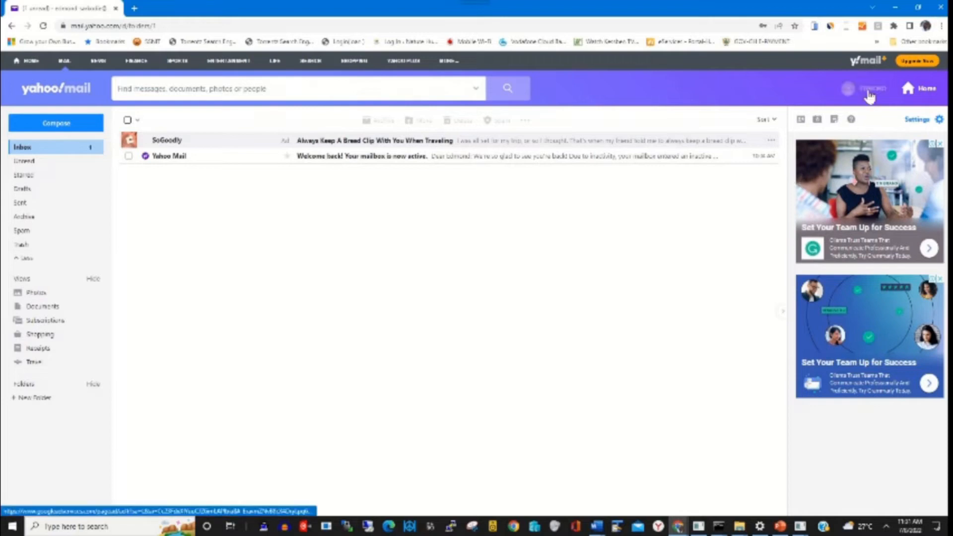
{"action": "left_click", "coordinate": [864, 88]}
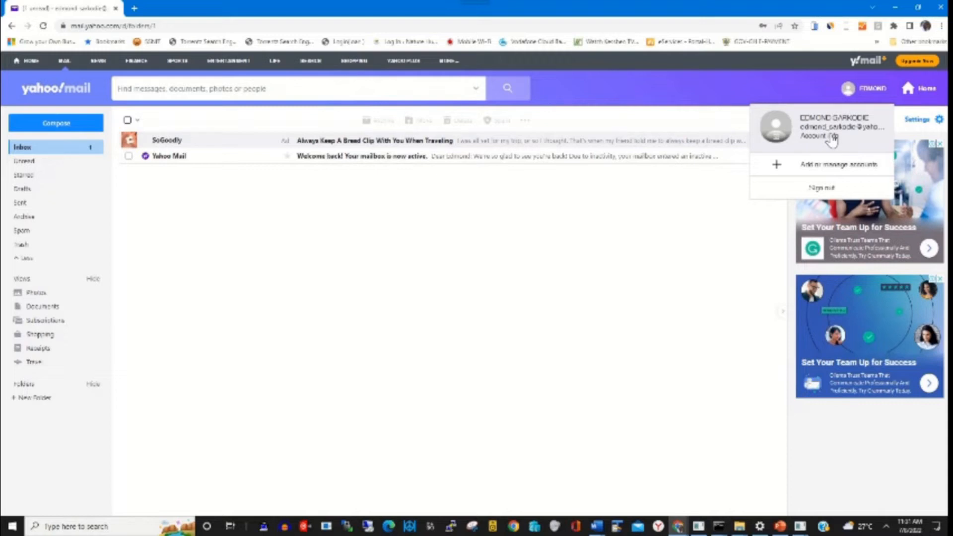
Open Account Info and toggle Personal Info editing on, then back off
{"action": "left_click", "coordinate": [821, 136]}
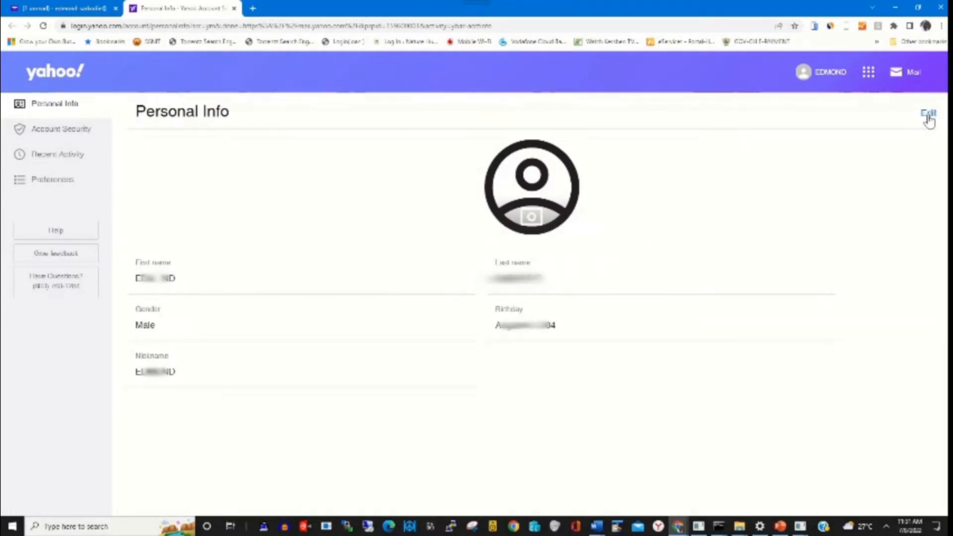
{"action": "left_click", "coordinate": [928, 115]}
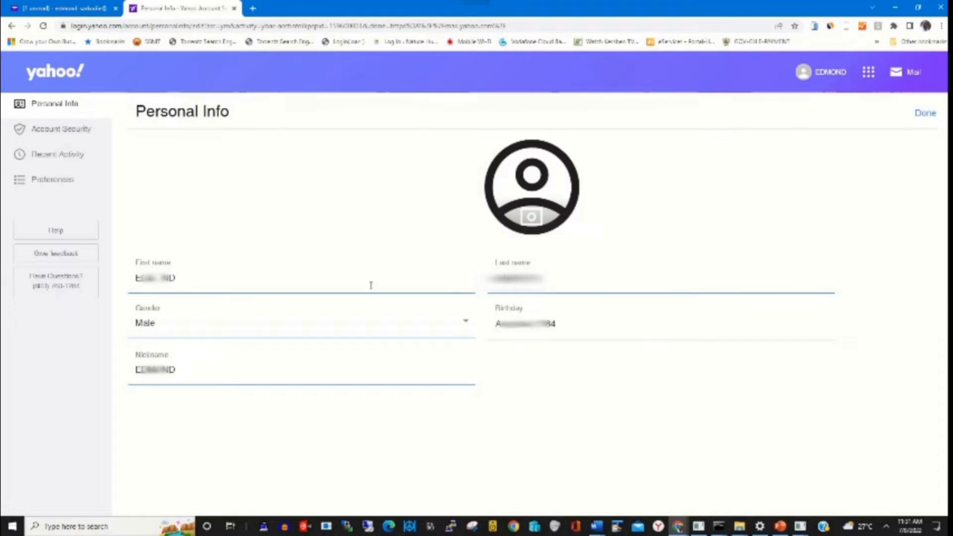
{"action": "mouse_move", "coordinate": [585, 373]}
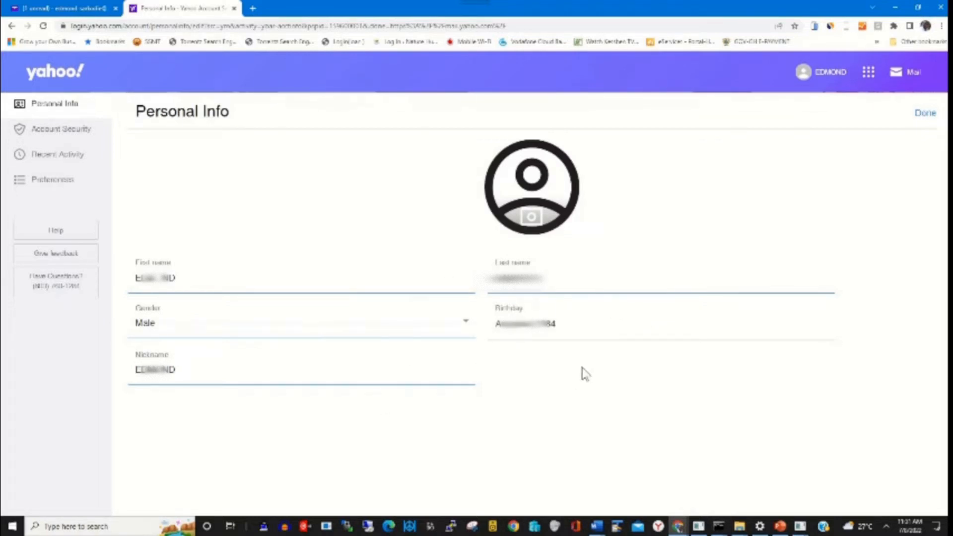
{"action": "mouse_move", "coordinate": [902, 140]}
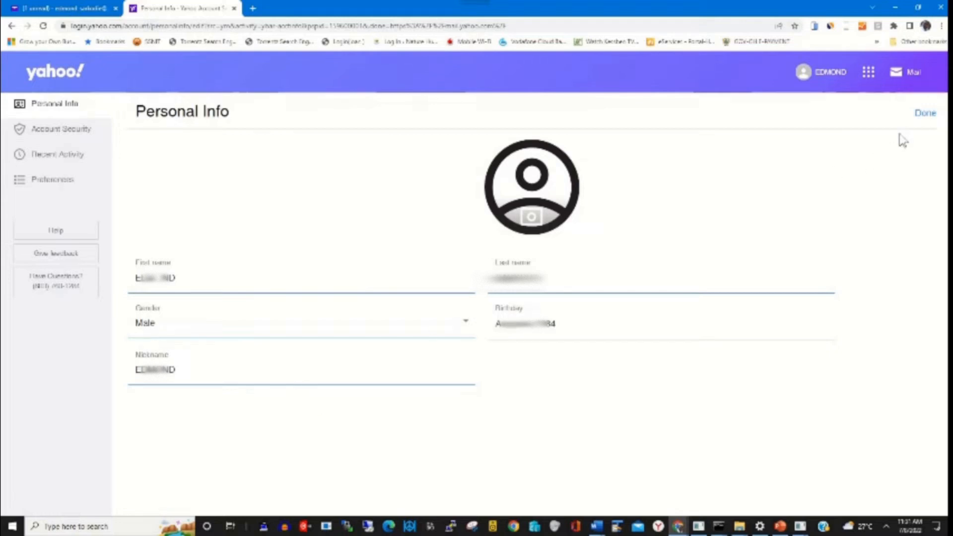
{"action": "left_click", "coordinate": [924, 113]}
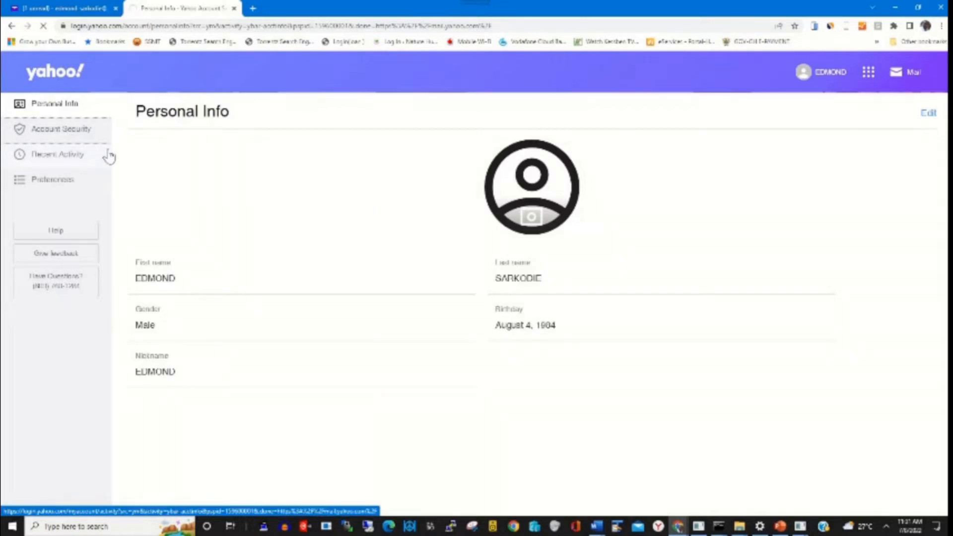
Open Account Security and scroll down to Verification Methods
{"action": "left_click", "coordinate": [60, 128]}
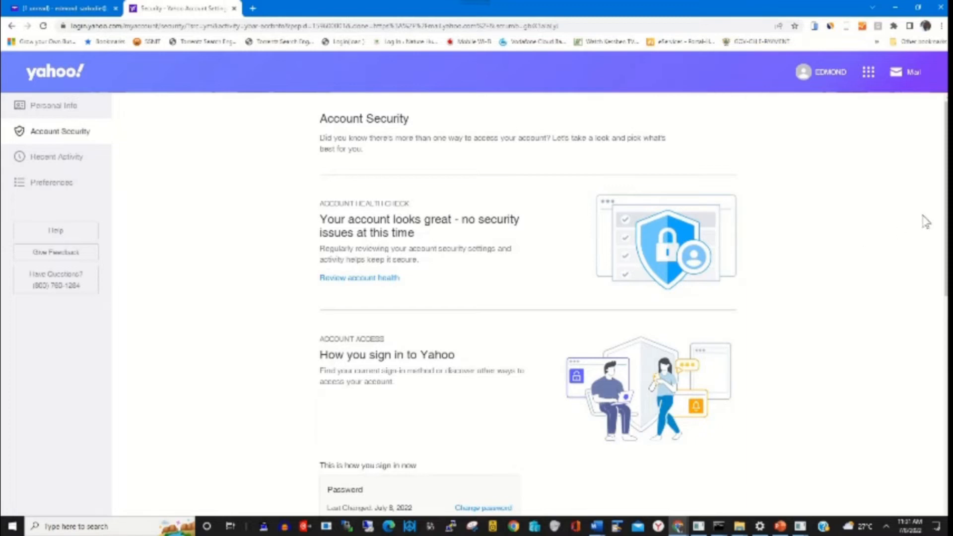
{"action": "scroll", "scroll_direction": "down", "scroll_amount": 3}
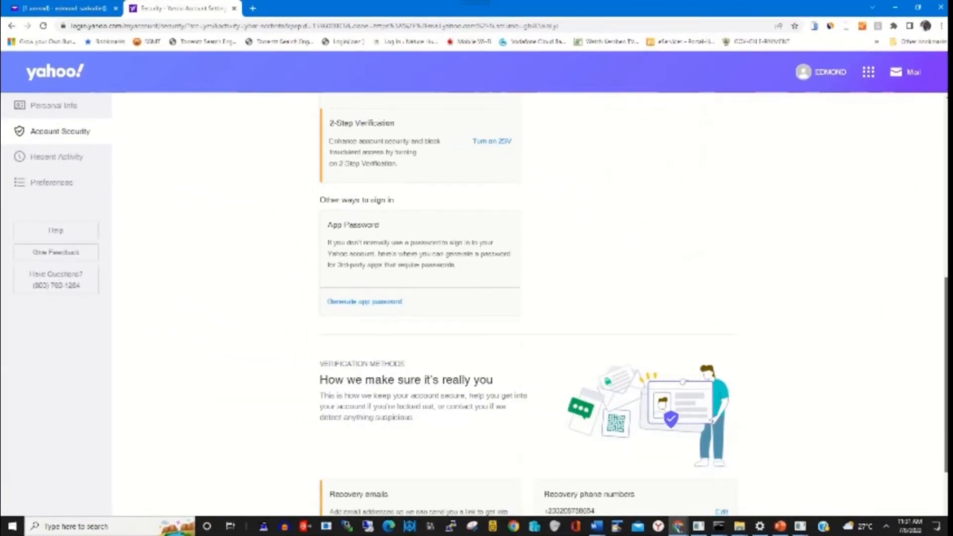
{"action": "scroll", "scroll_direction": "down", "scroll_amount": 3}
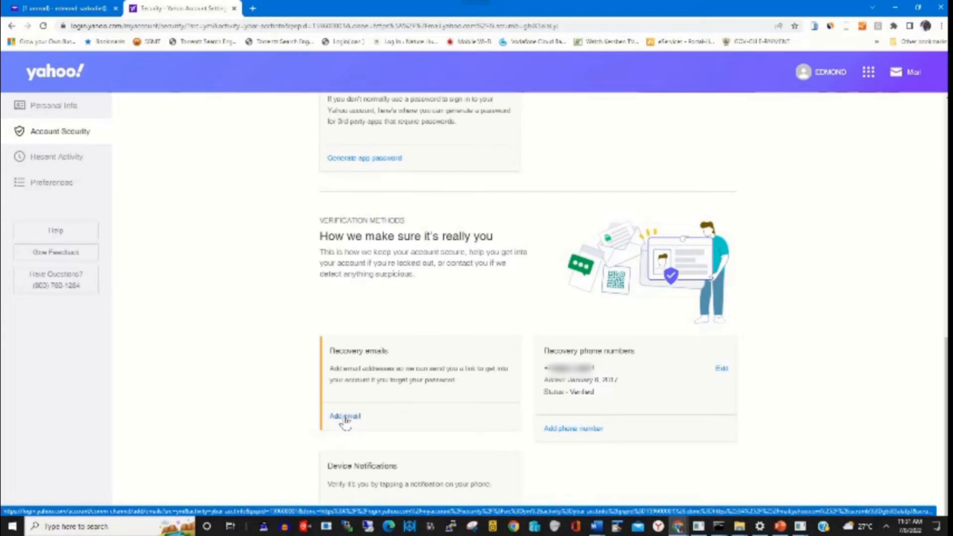
Add a new address under Recovery emails and submit it for verification
{"action": "left_click", "coordinate": [344, 416]}
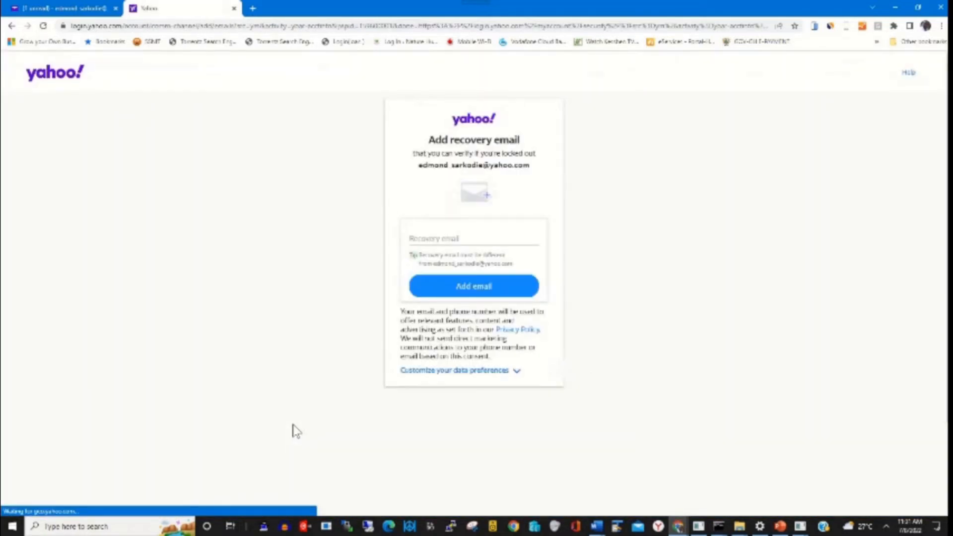
{"action": "left_click", "coordinate": [473, 237]}
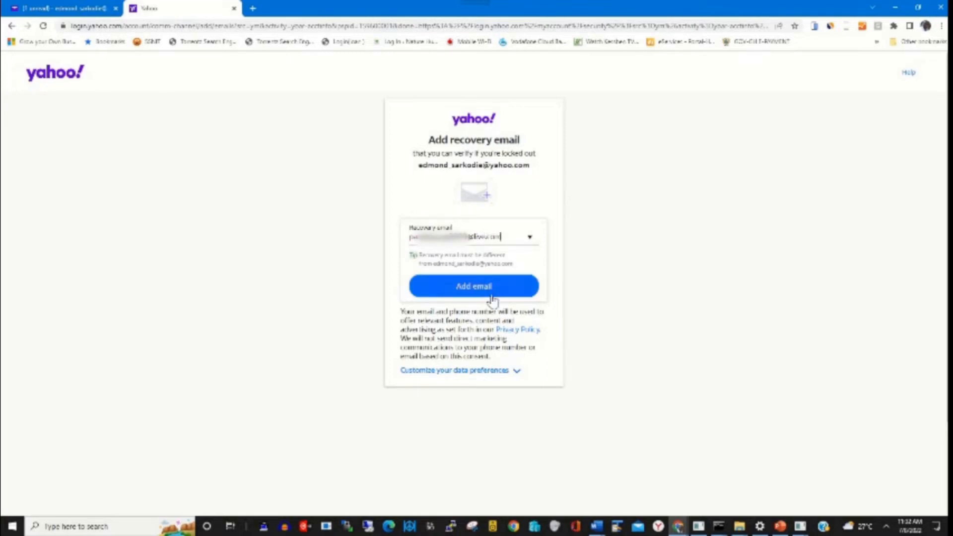
{"action": "left_click", "coordinate": [473, 286]}
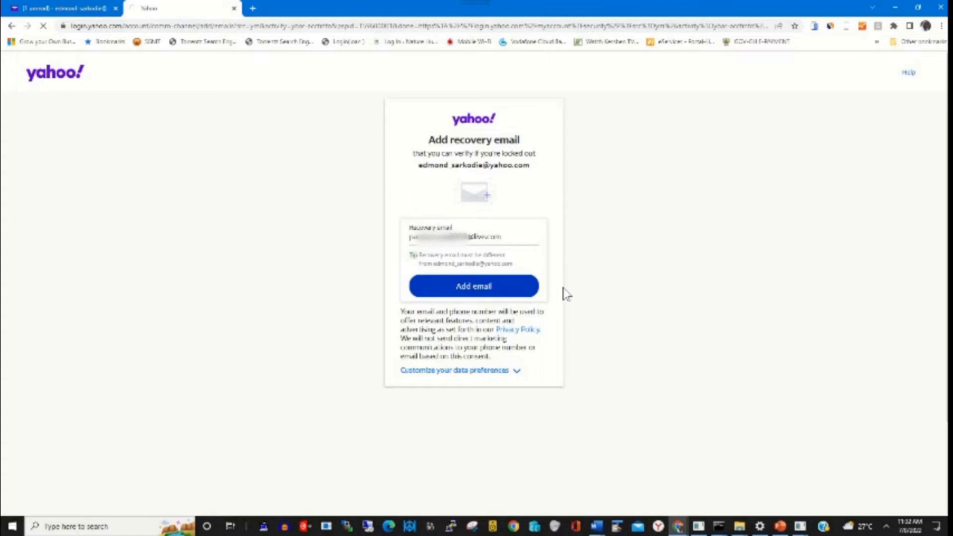
{"action": "left_click", "coordinate": [473, 285]}
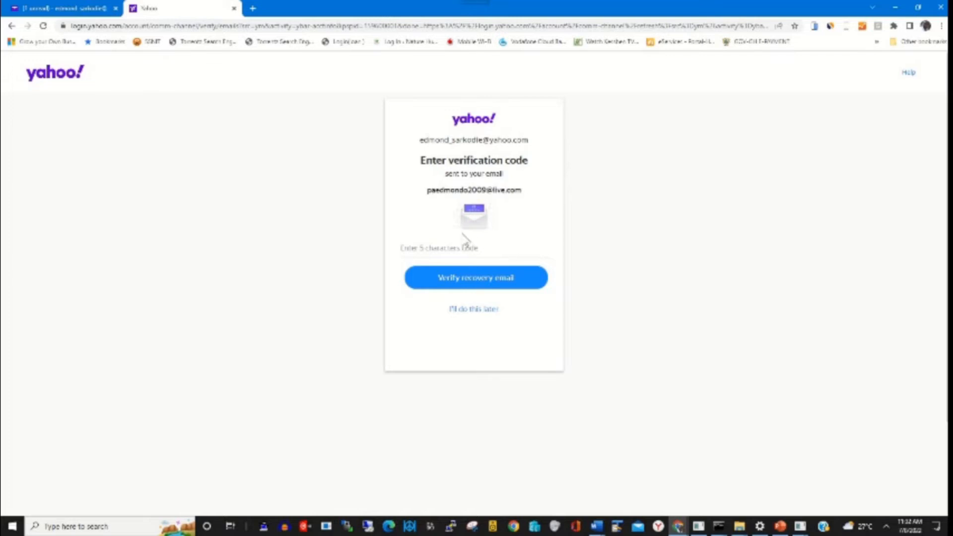
{"action": "left_click", "coordinate": [476, 277]}
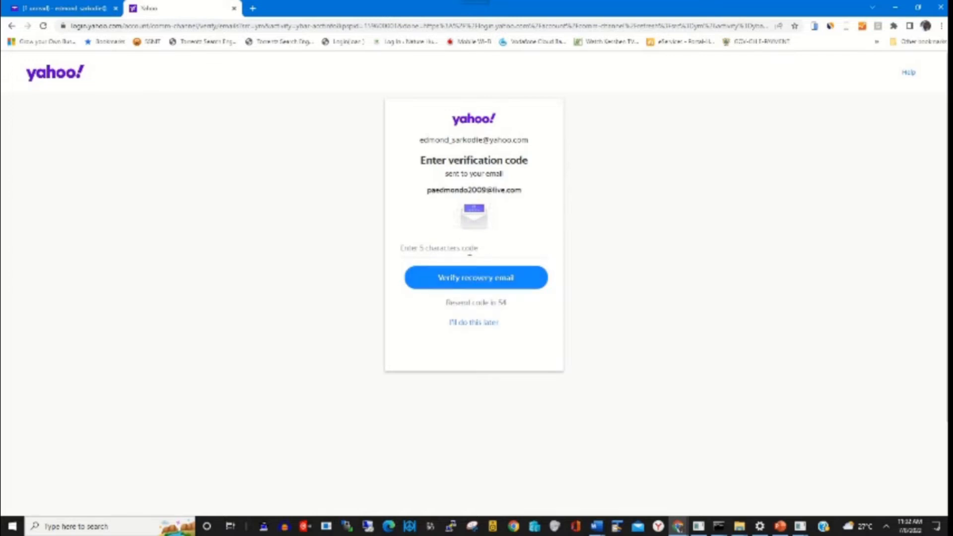
{"action": "mouse_move", "coordinate": [576, 345]}
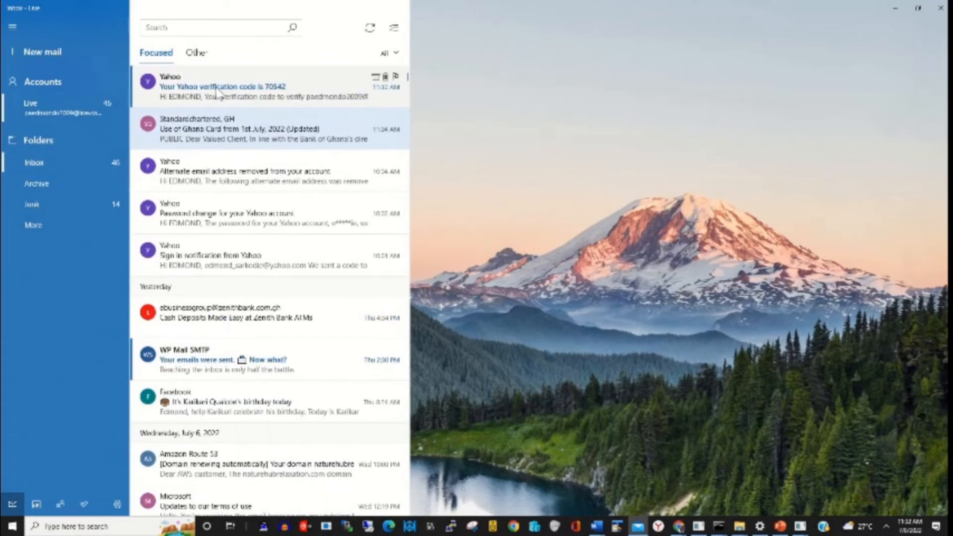
{"action": "left_click", "coordinate": [268, 87]}
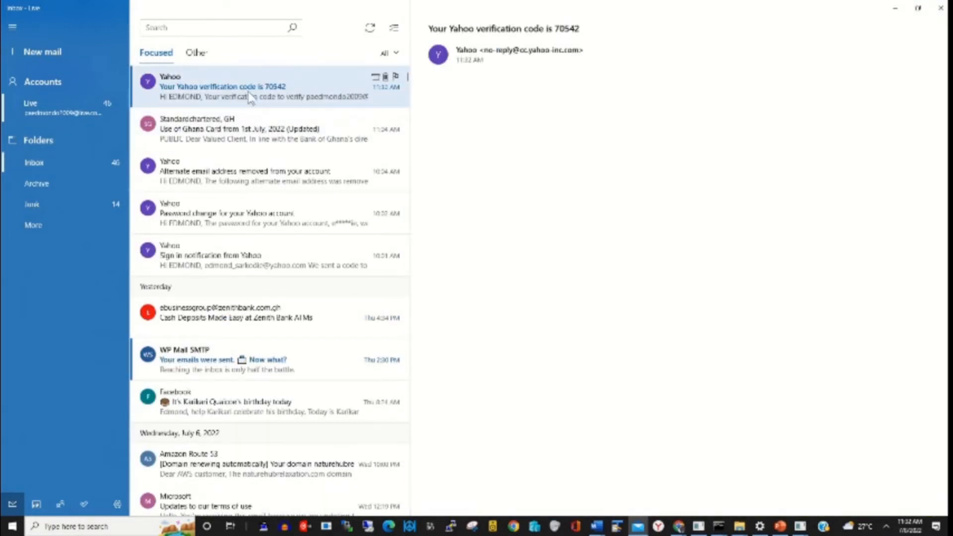
{"action": "left_click", "coordinate": [255, 87]}
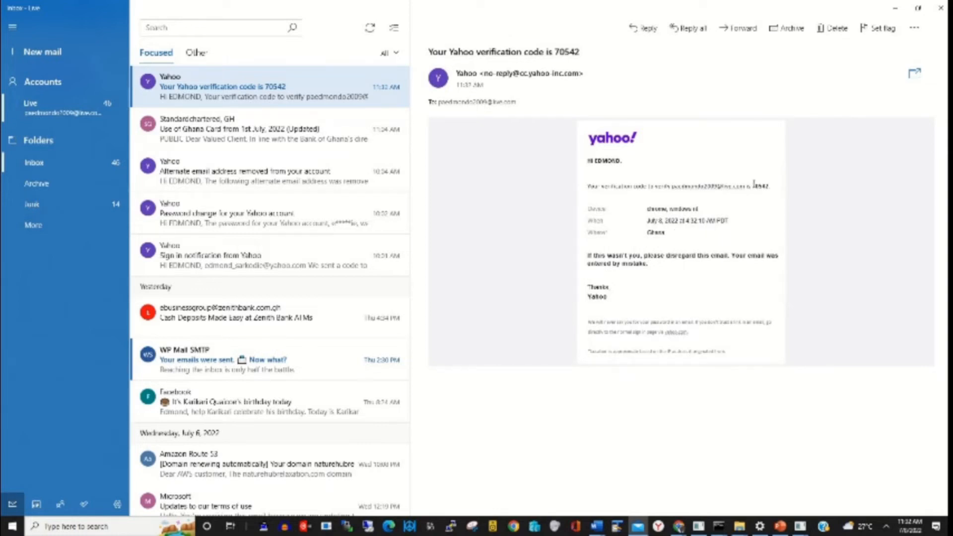
{"action": "double_click", "coordinate": [760, 185]}
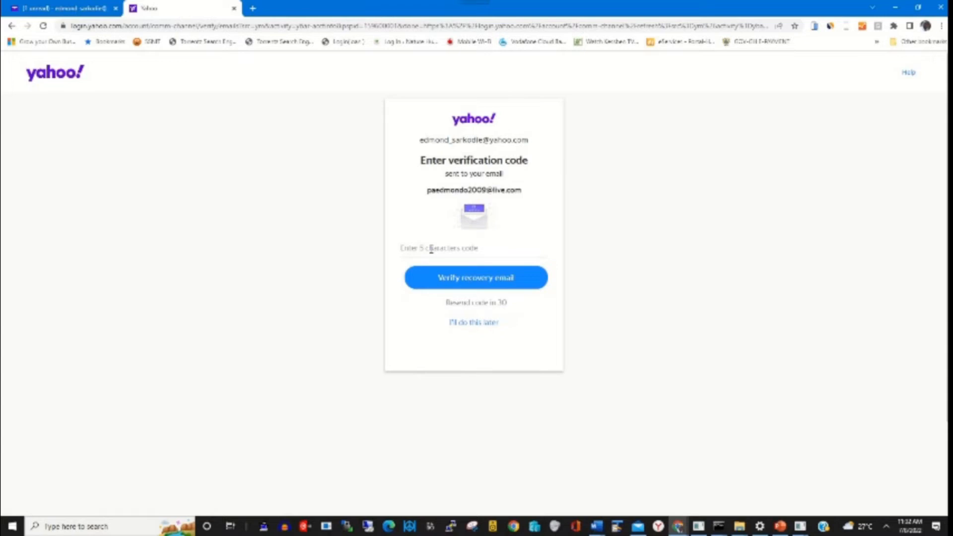
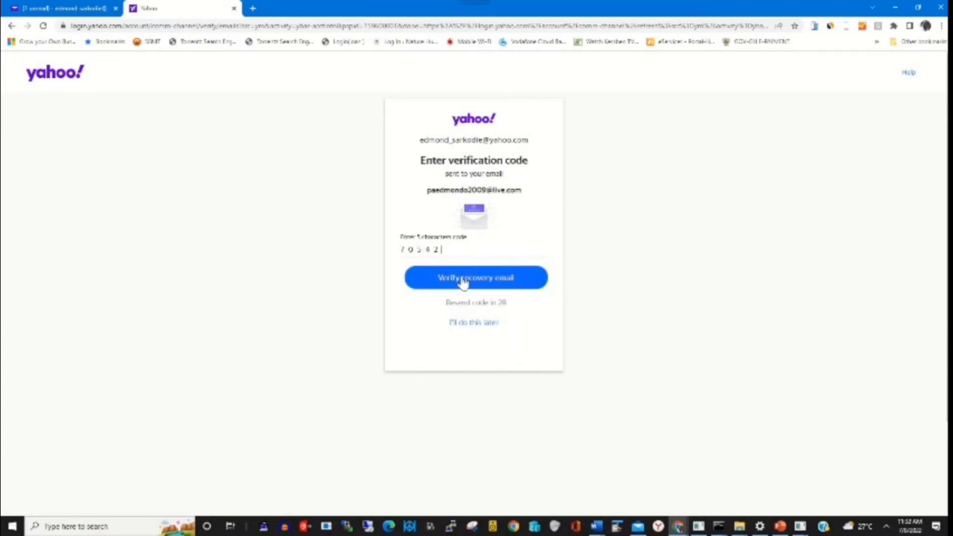
{"action": "left_click", "coordinate": [474, 277]}
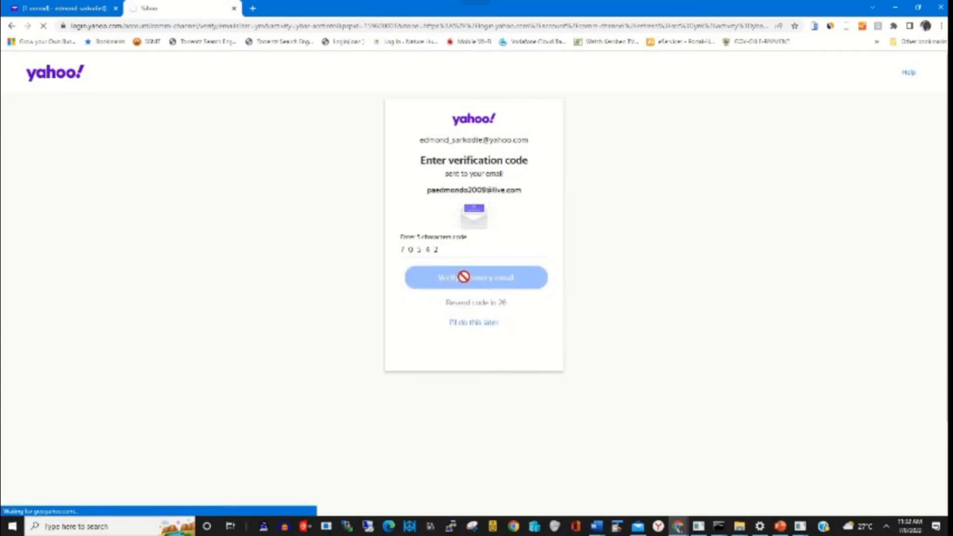
{"action": "left_click", "coordinate": [473, 277]}
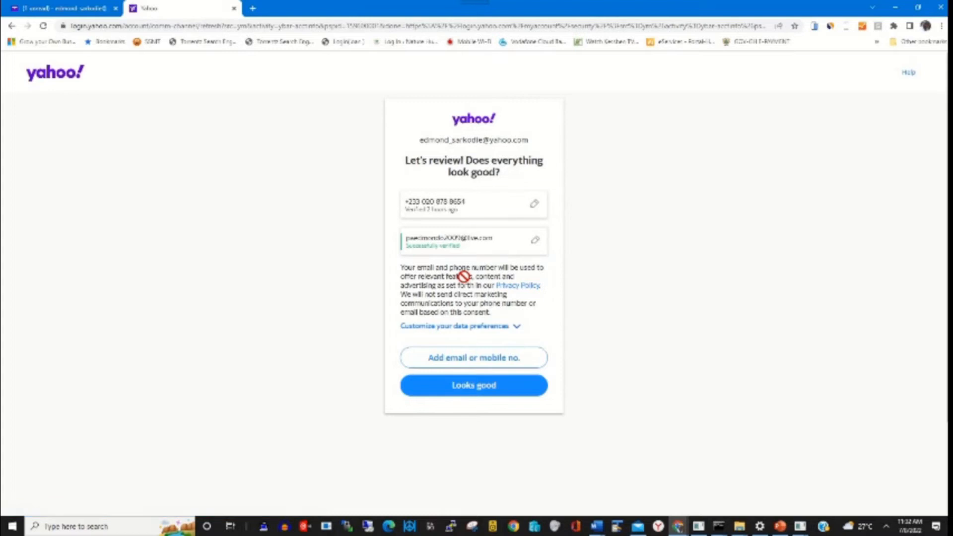
{"action": "mouse_move", "coordinate": [504, 323]}
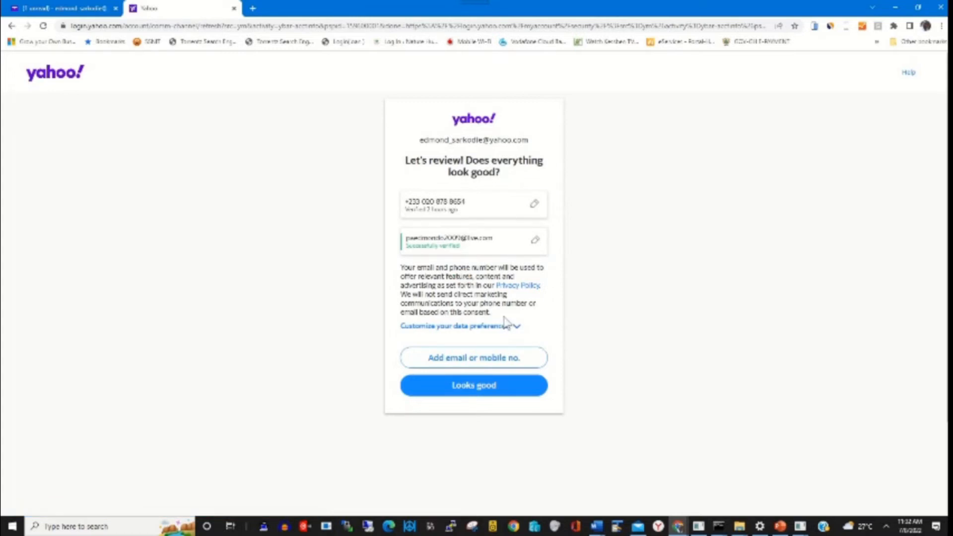
{"action": "left_click", "coordinate": [473, 385]}
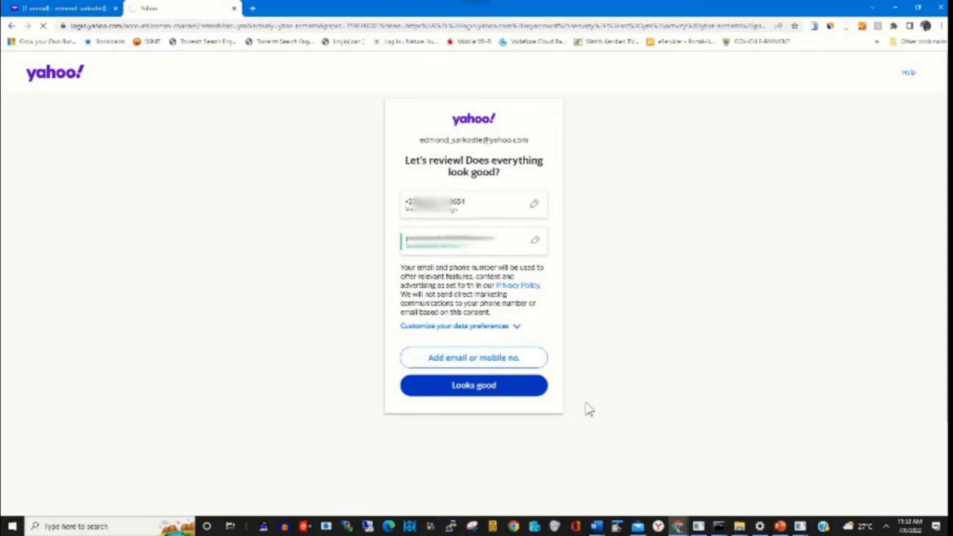
Return to Account Security and scroll to the Recovery emails card showing verified
{"action": "left_click", "coordinate": [473, 385]}
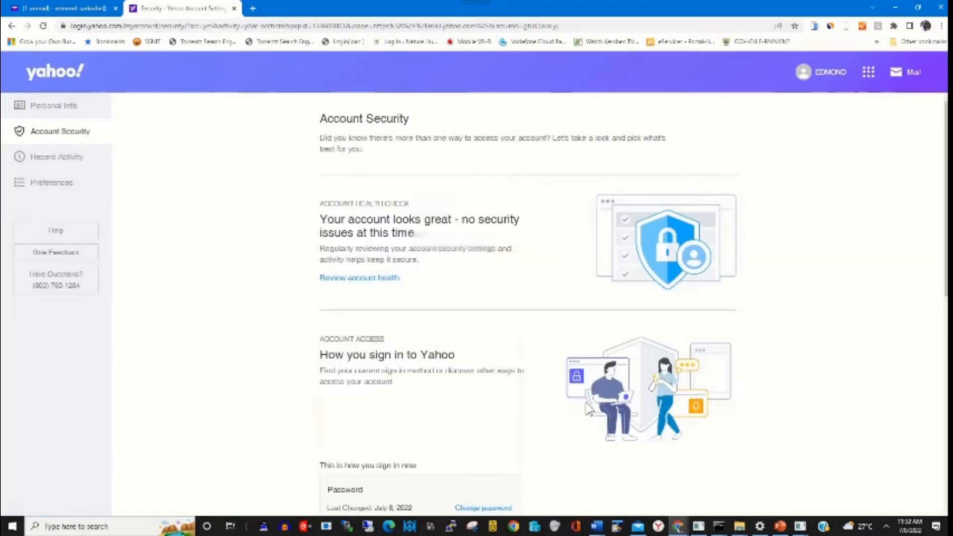
{"action": "scroll", "scroll_direction": "down", "scroll_amount": 3}
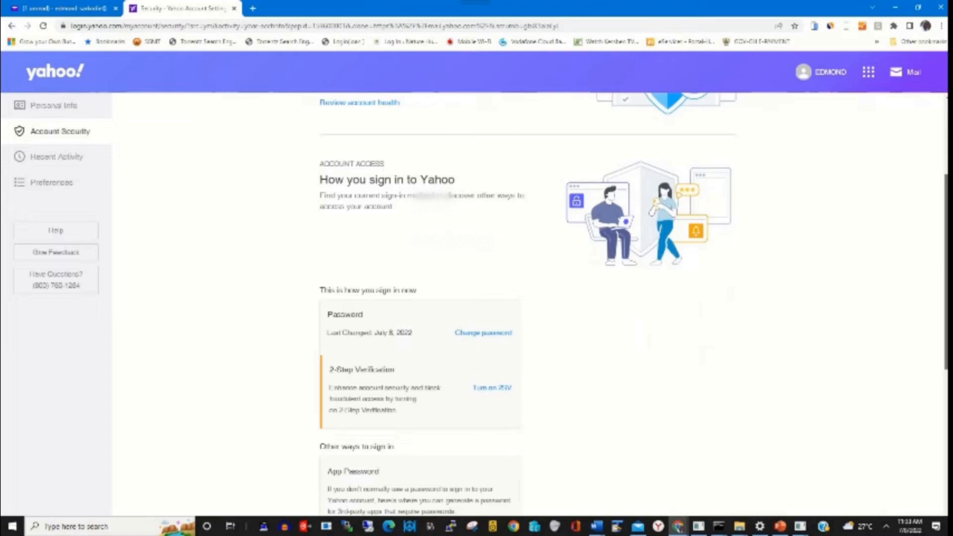
{"action": "scroll", "scroll_direction": "down", "scroll_amount": 3}
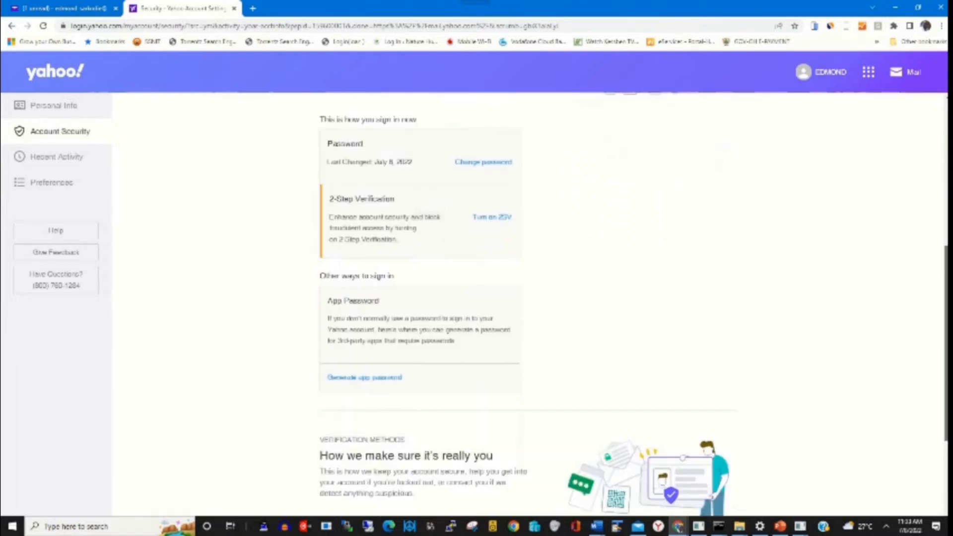
{"action": "scroll", "scroll_direction": "down", "scroll_amount": 3}
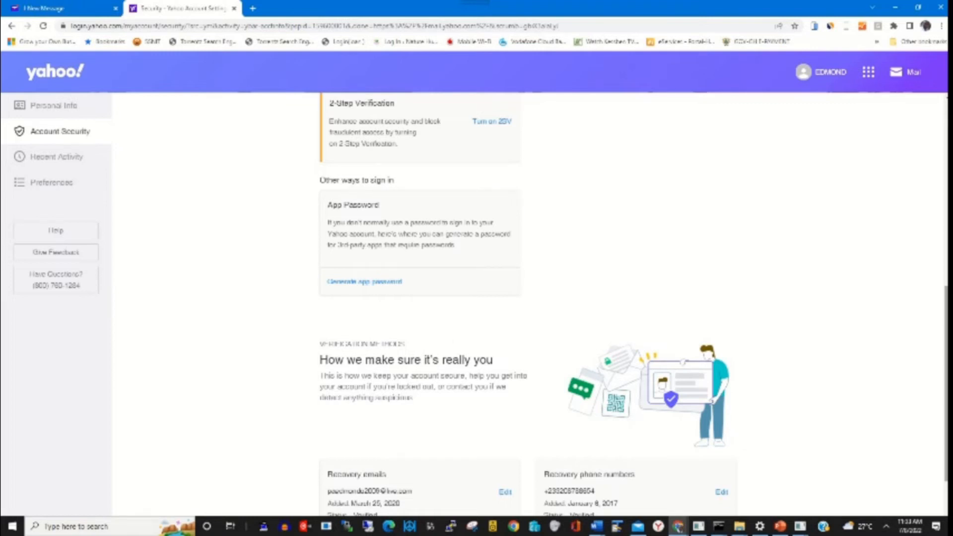
Open the Yahoo Mail inbox and the 'Welcome back' message
{"action": "left_click", "coordinate": [907, 71]}
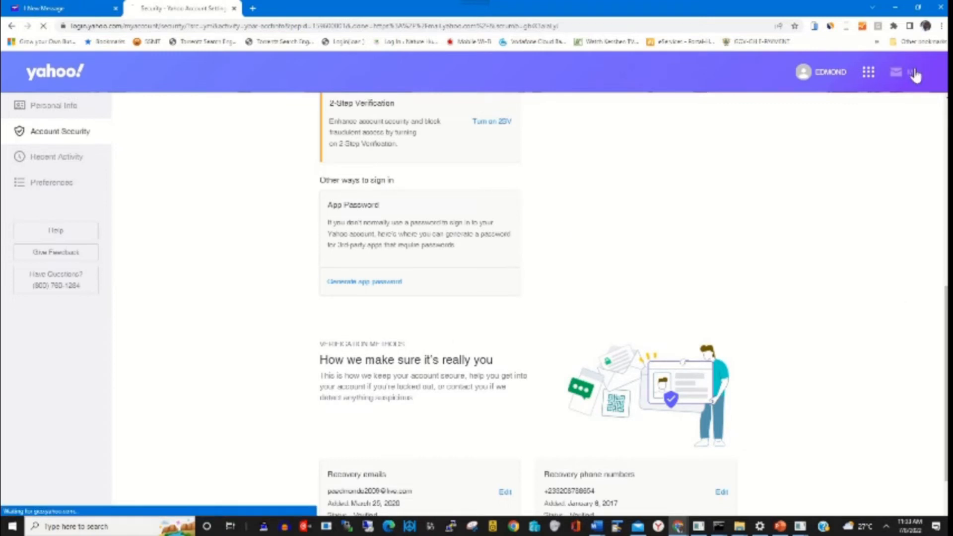
{"action": "left_click", "coordinate": [895, 72]}
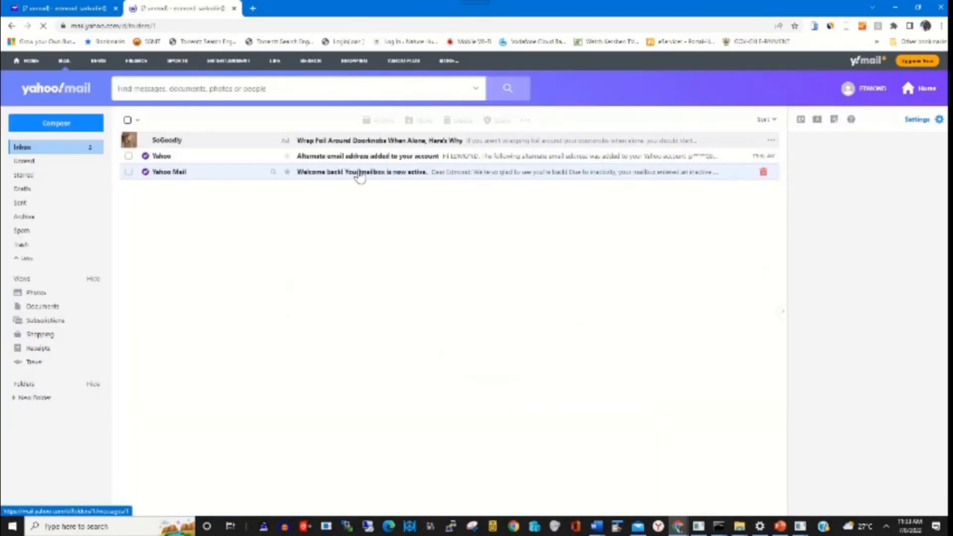
{"action": "left_click", "coordinate": [364, 155]}
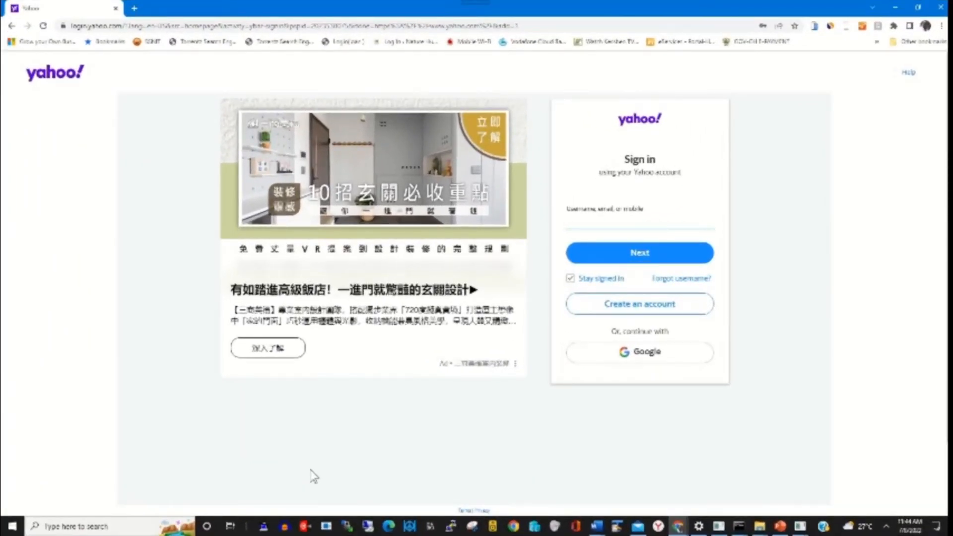
{"action": "mouse_move", "coordinate": [67, 30]}
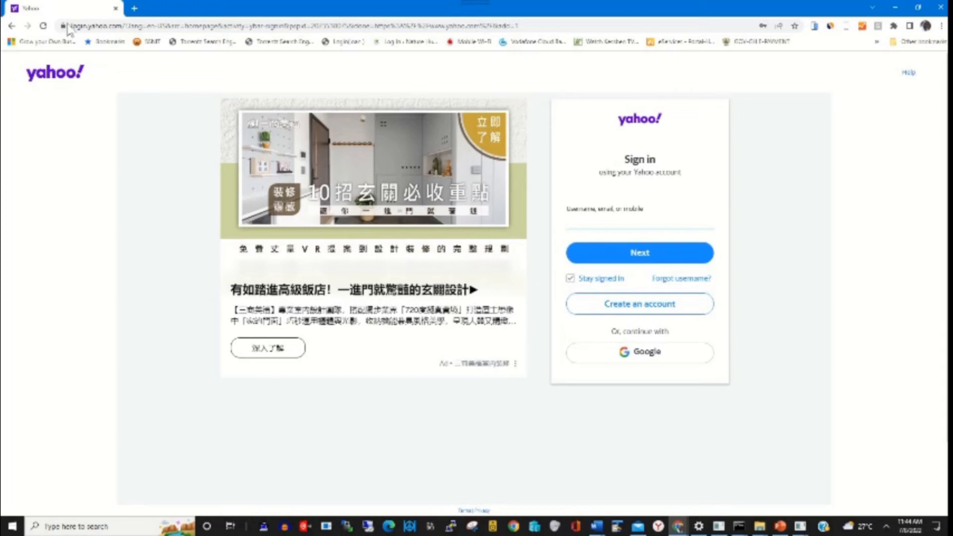
{"action": "left_click", "coordinate": [638, 220]}
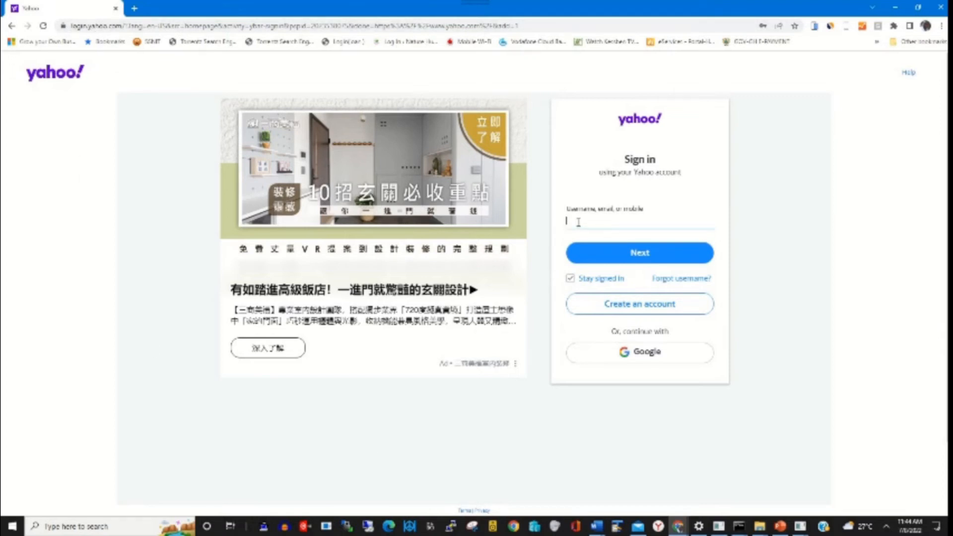
{"action": "left_click", "coordinate": [638, 221]}
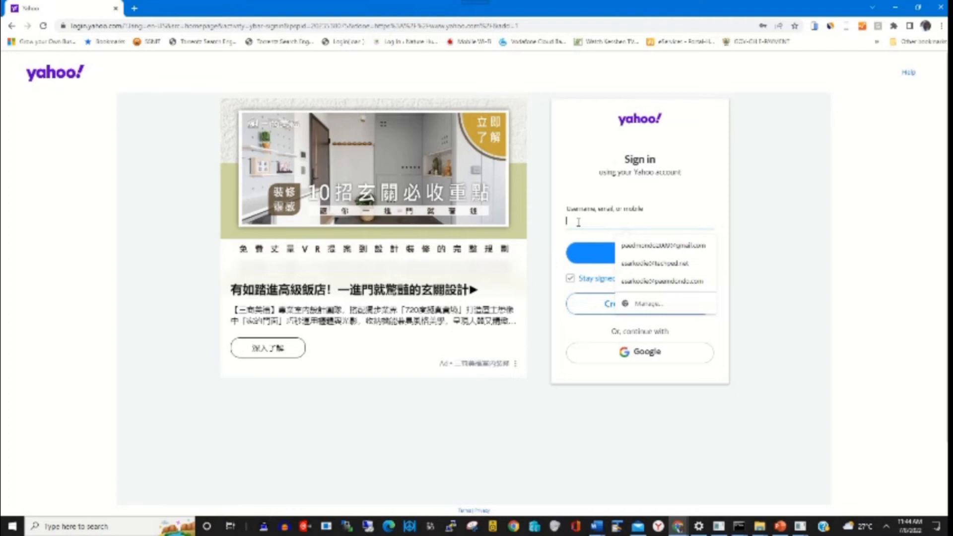
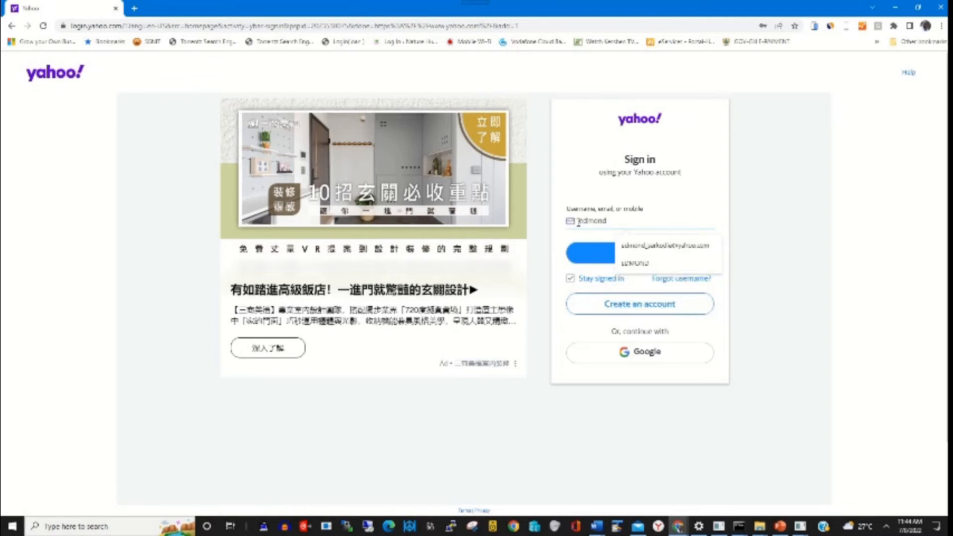
{"action": "left_click", "coordinate": [662, 251]}
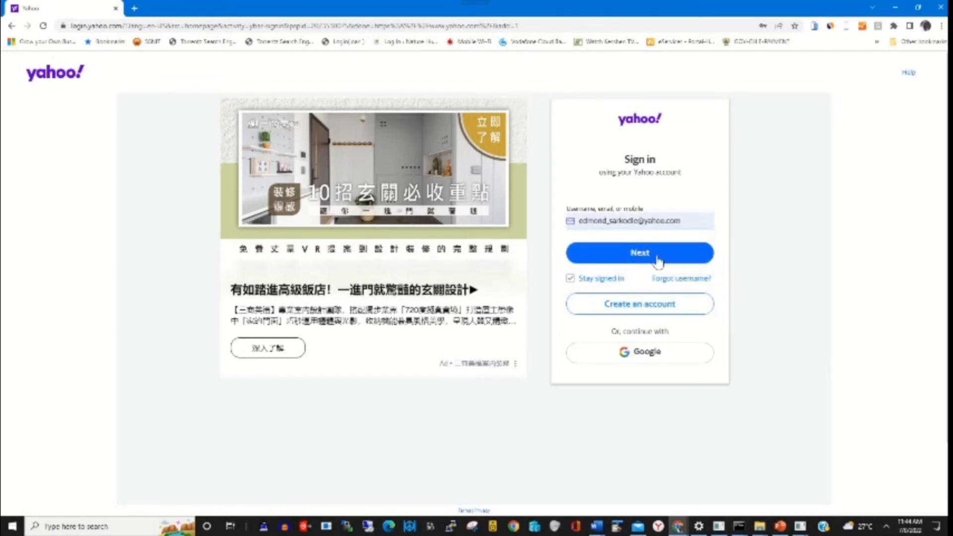
{"action": "left_click", "coordinate": [638, 253]}
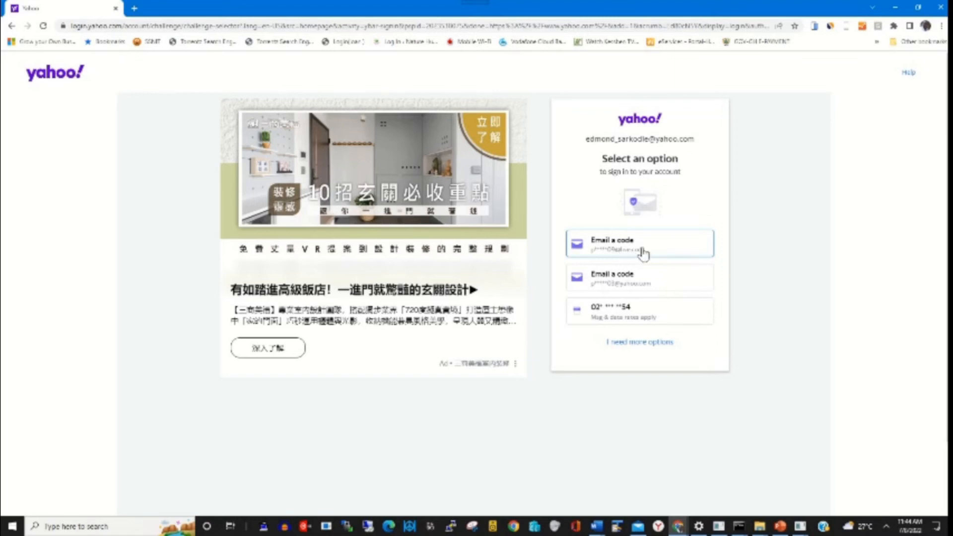
Choose 'Email a code' on the Select an option page
{"action": "left_click", "coordinate": [639, 243]}
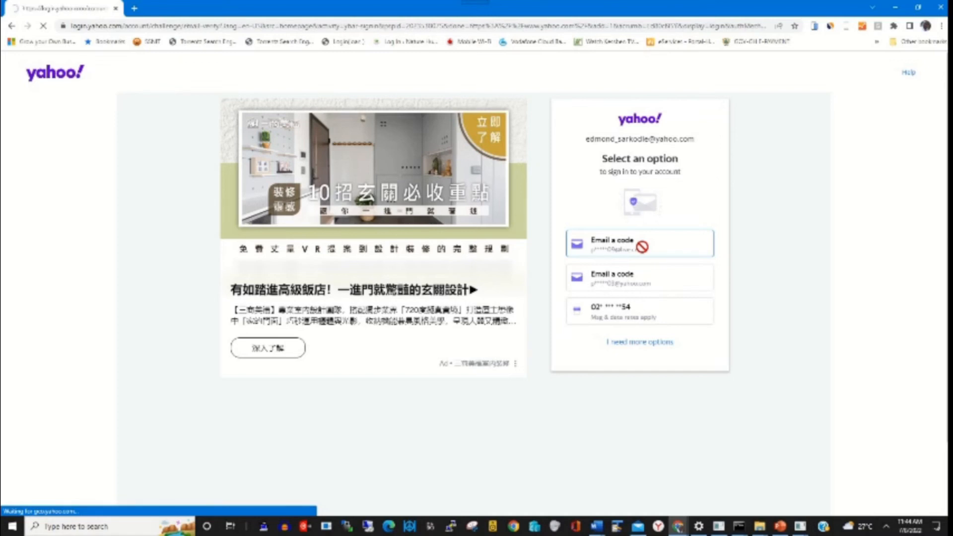
{"action": "left_click", "coordinate": [638, 243]}
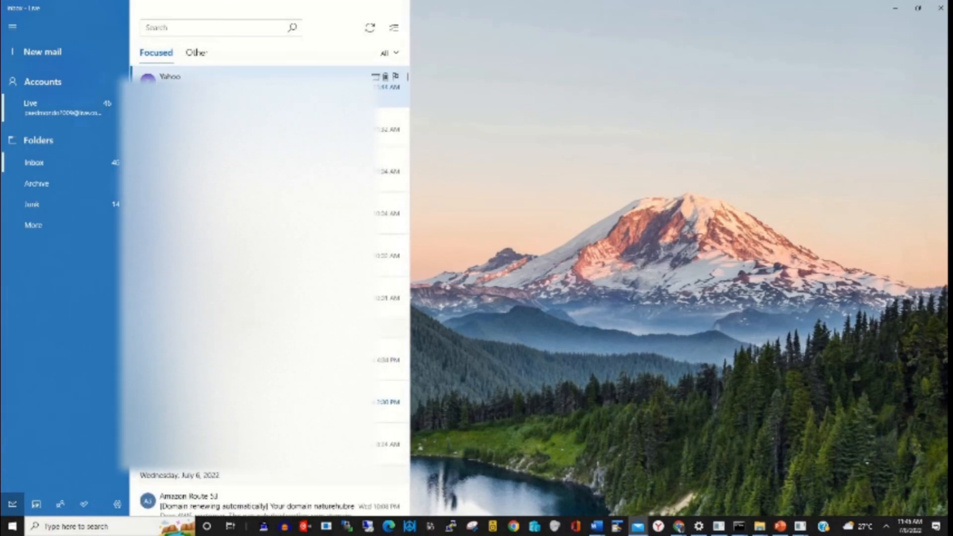
{"action": "left_click", "coordinate": [171, 76]}
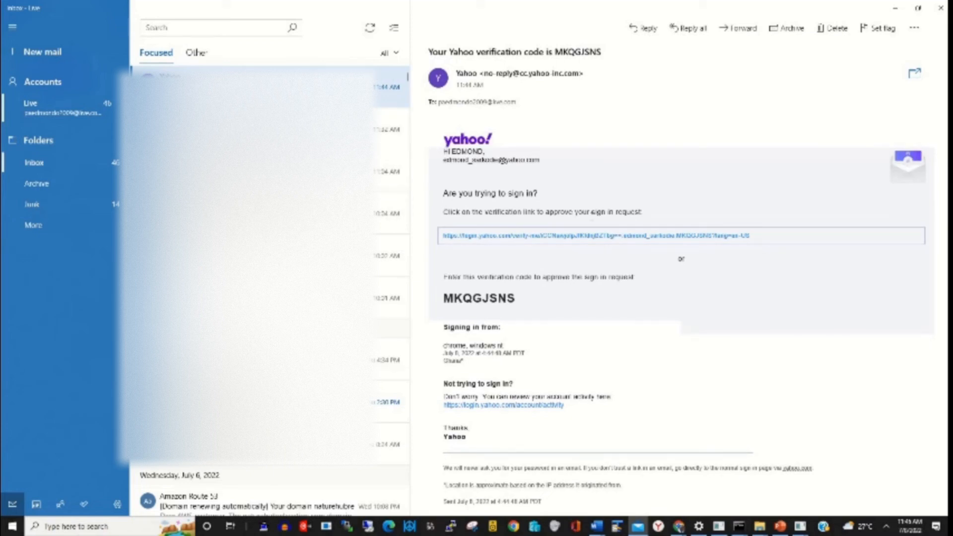
{"action": "mouse_move", "coordinate": [621, 235]}
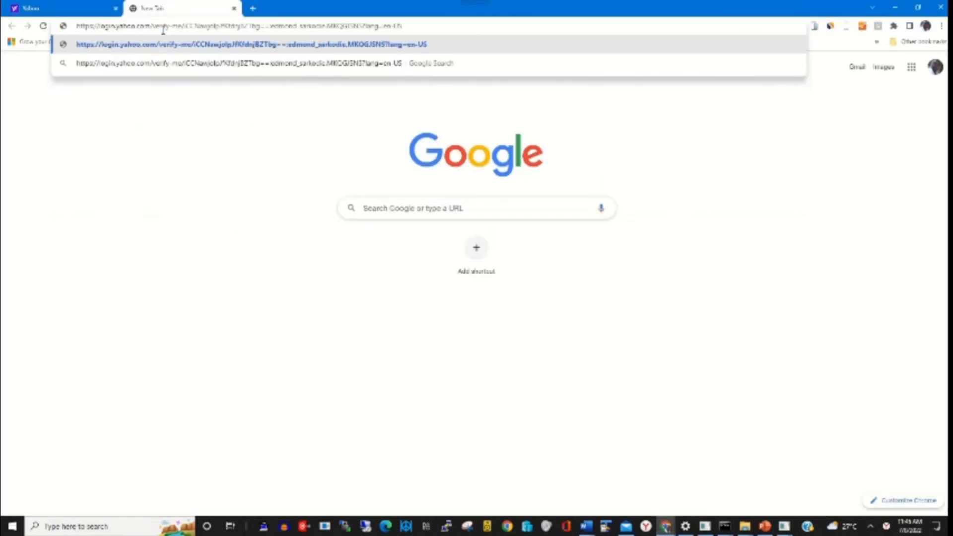
Approve the sign-in through the emailed link with Yes and Done, then return to the inbox
{"action": "left_click", "coordinate": [243, 44]}
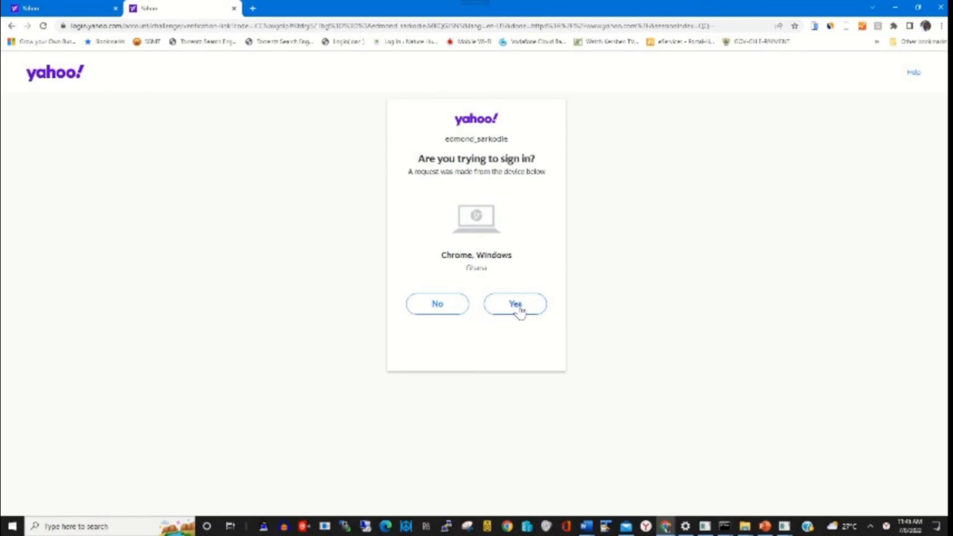
{"action": "left_click", "coordinate": [515, 304]}
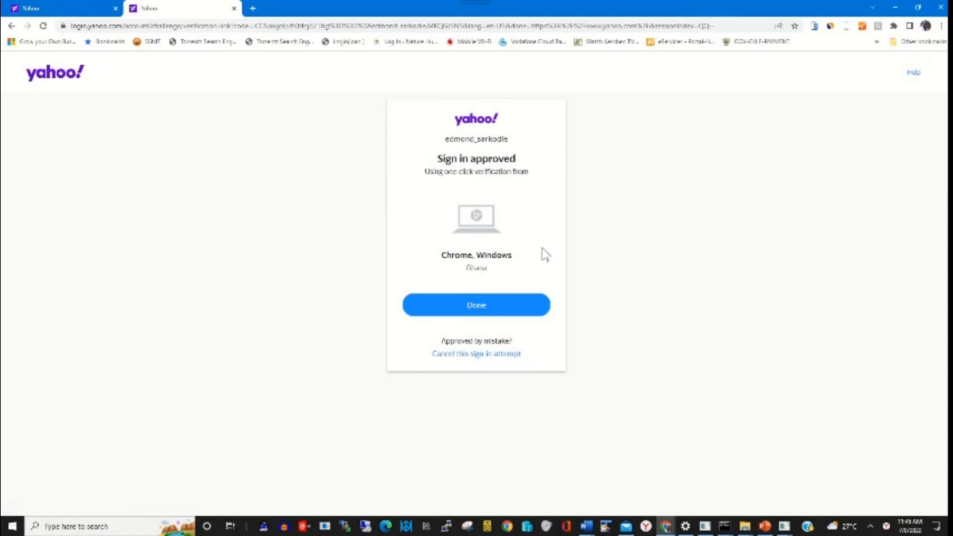
{"action": "left_click", "coordinate": [476, 304]}
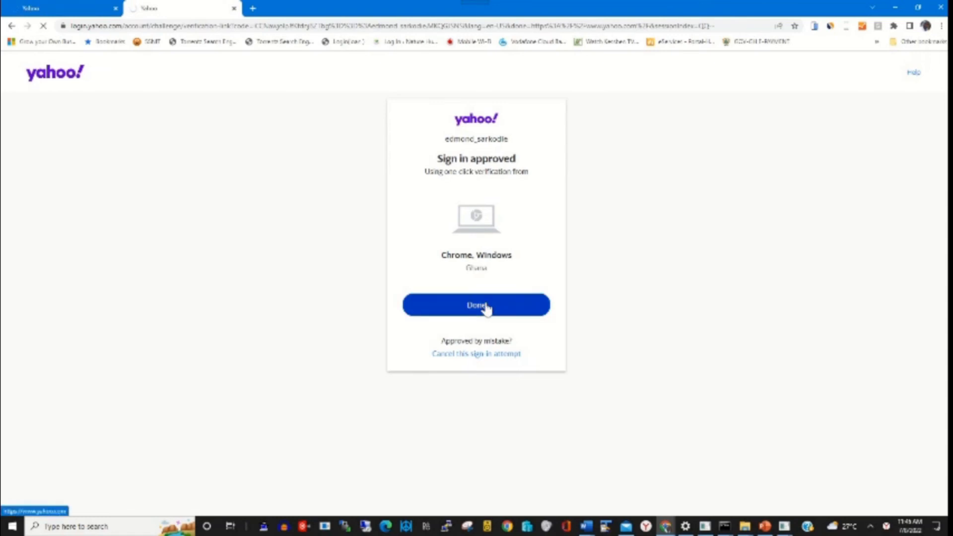
{"action": "left_click", "coordinate": [476, 305]}
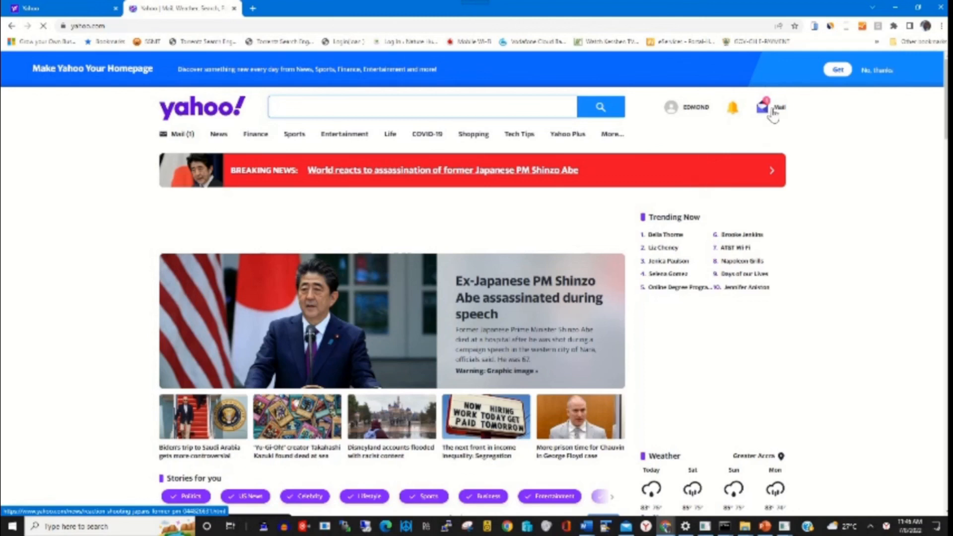
{"action": "left_click", "coordinate": [762, 107]}
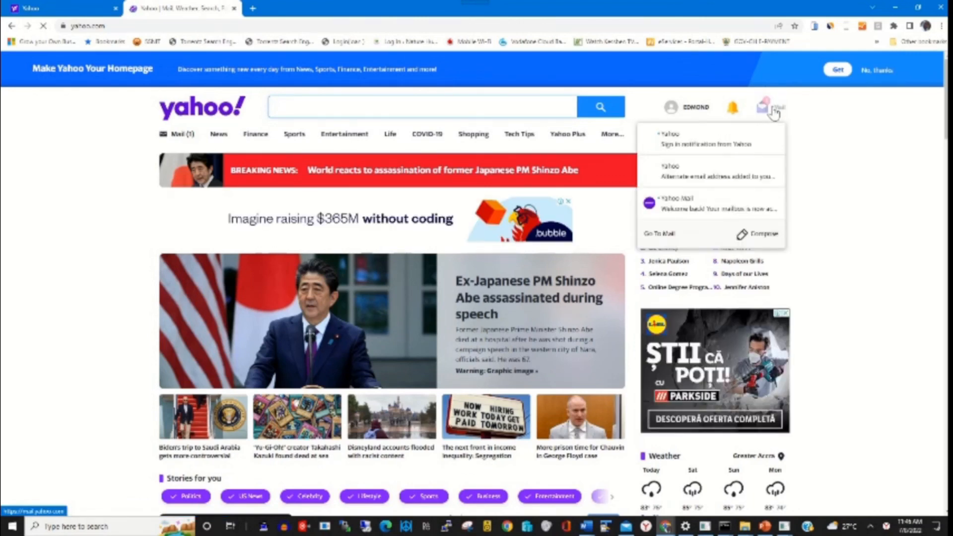
{"action": "left_click", "coordinate": [658, 234]}
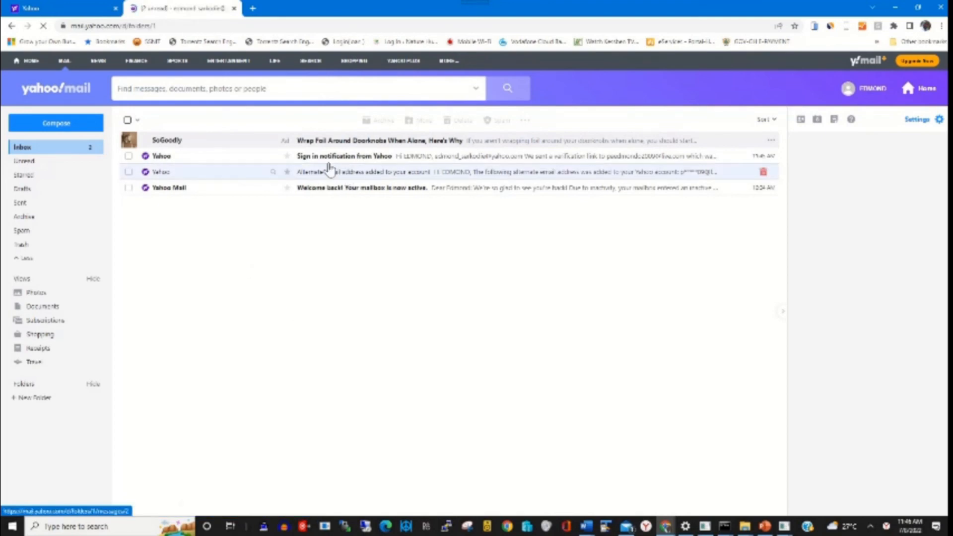
Open the 'Sign in notification from Yahoo' message and scroll through its details
{"action": "left_click", "coordinate": [328, 155]}
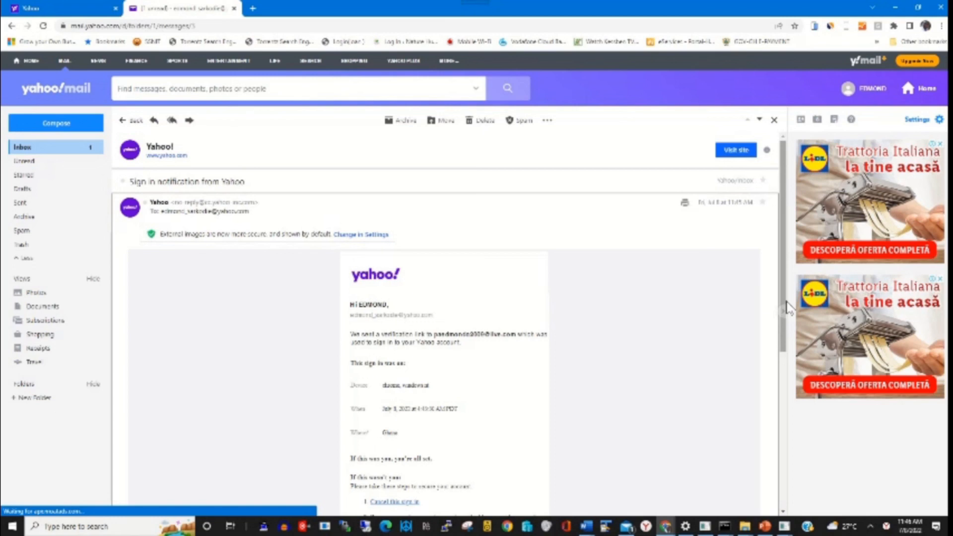
{"action": "scroll", "scroll_direction": "down", "scroll_amount": 3}
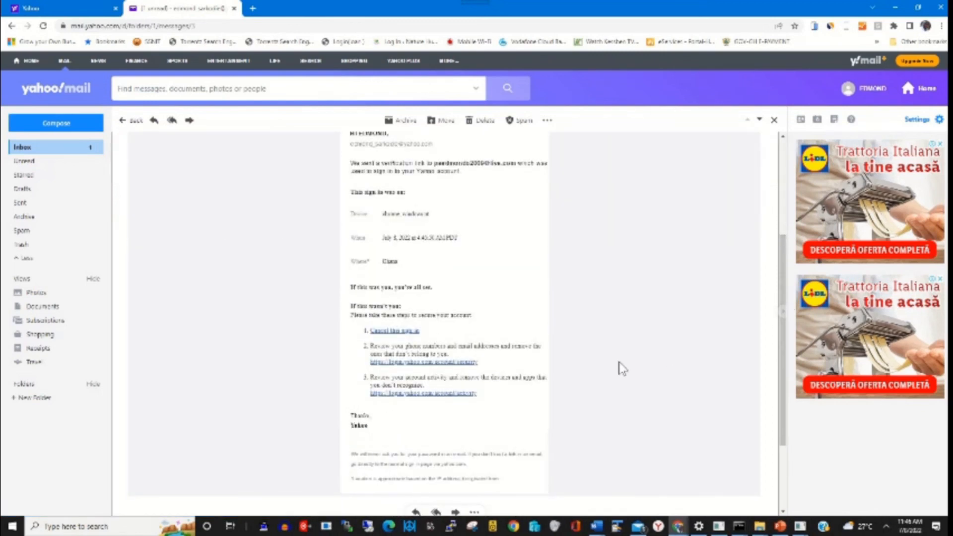
{"action": "mouse_move", "coordinate": [593, 338]}
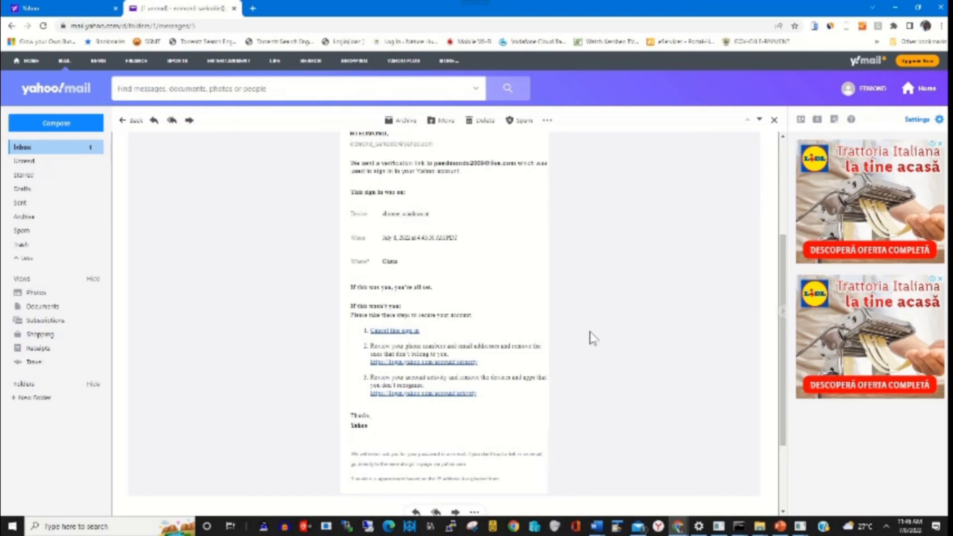